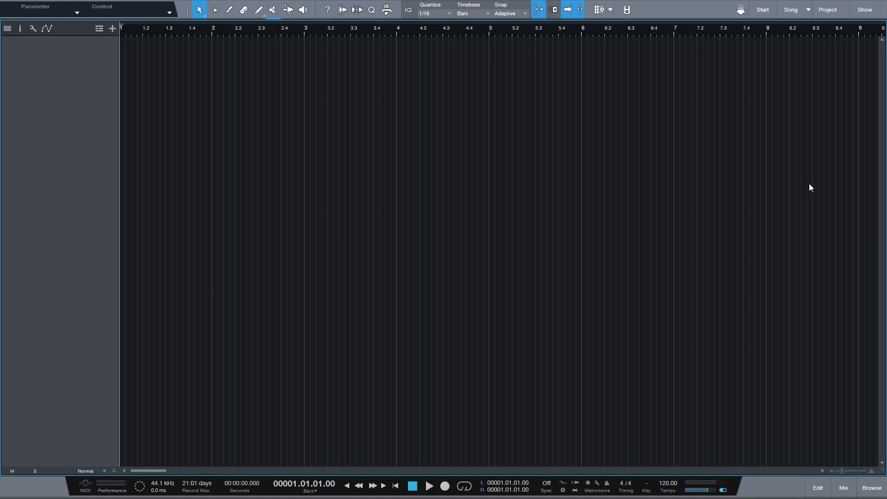
mouse_move(807, 256)
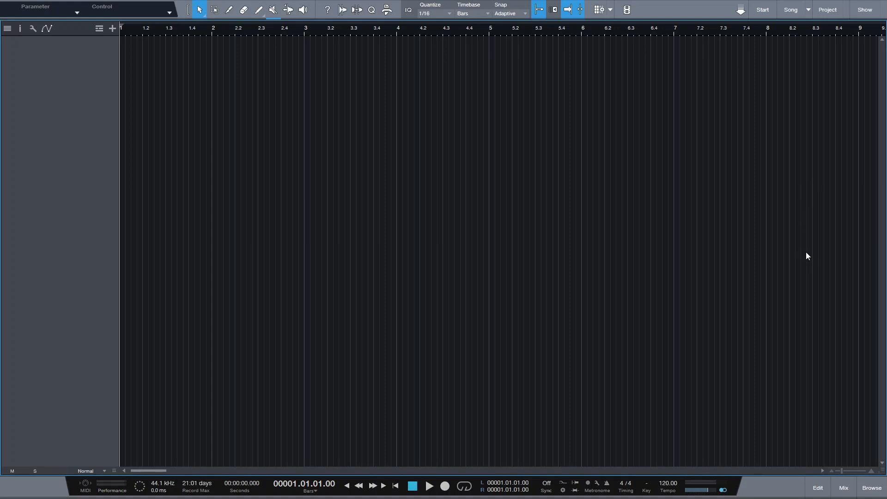
Step: Load Impact from the Browser's Instruments > Sampler folder as a new instrument track
left_click(871, 487)
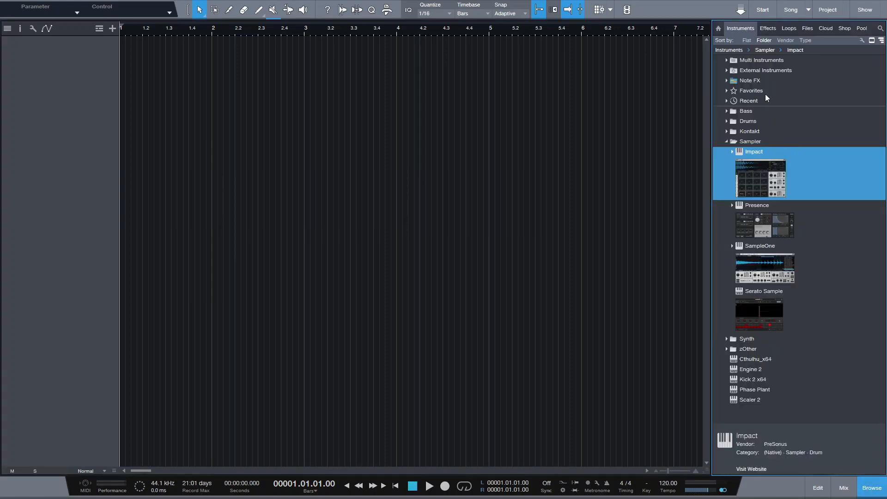
left_click(749, 140)
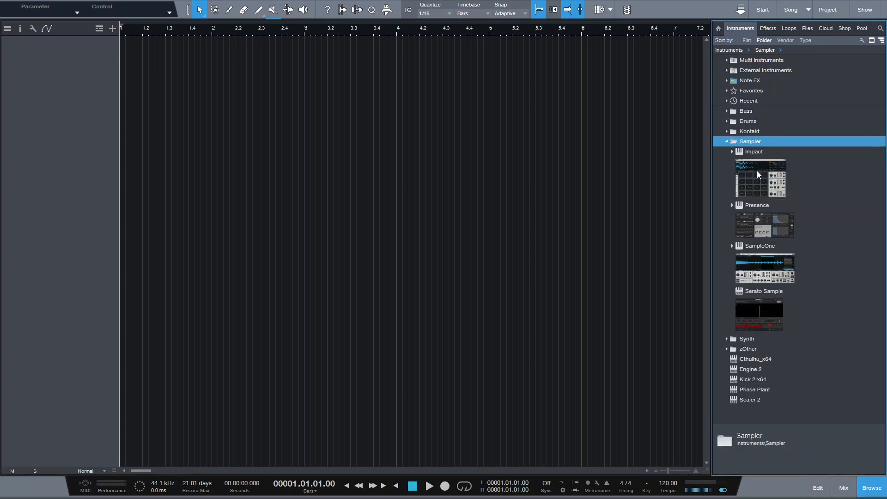
double_click(759, 178)
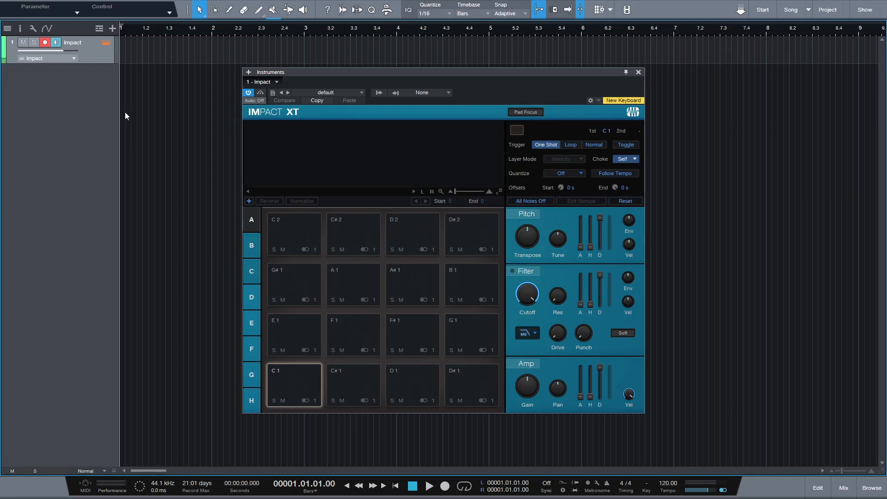
Step: Colour the first Impact track green and add further Impact tracks in rainbow colours
left_click(639, 72)
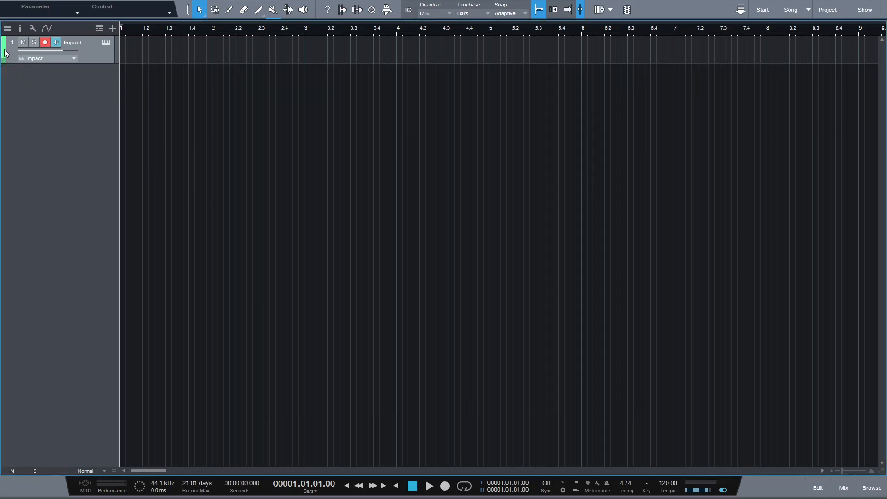
left_click(2, 51)
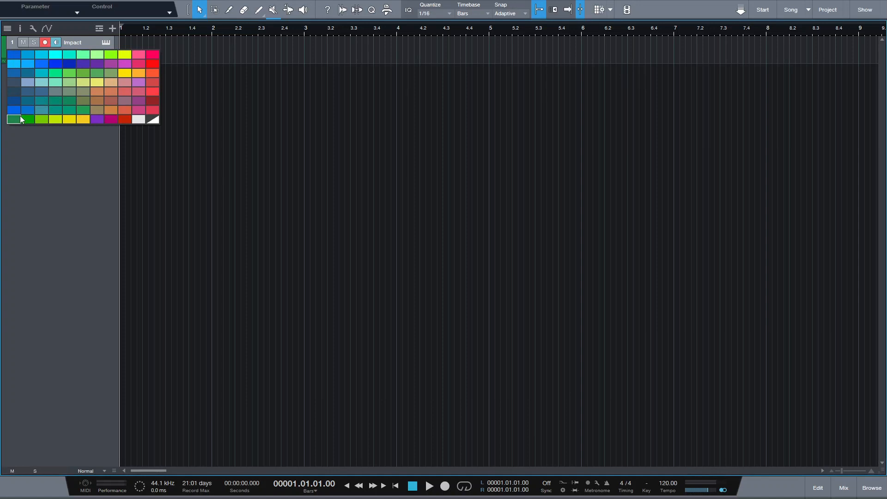
mouse_move(95, 119)
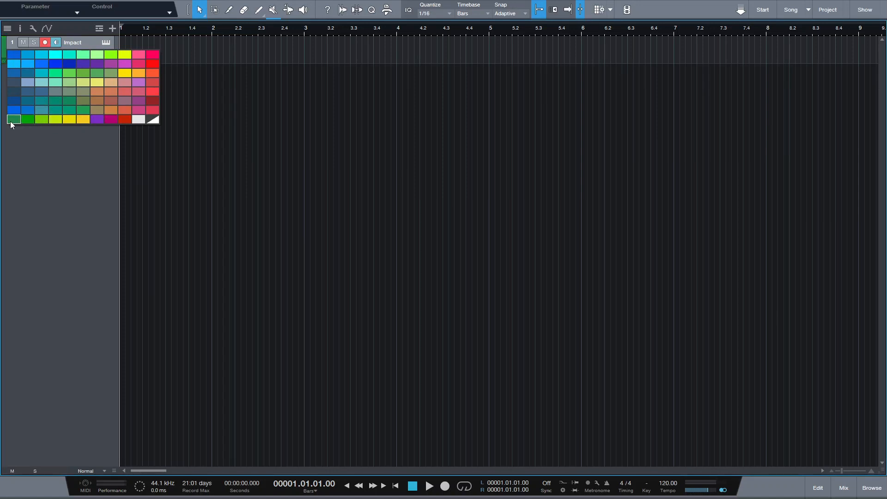
mouse_move(125, 110)
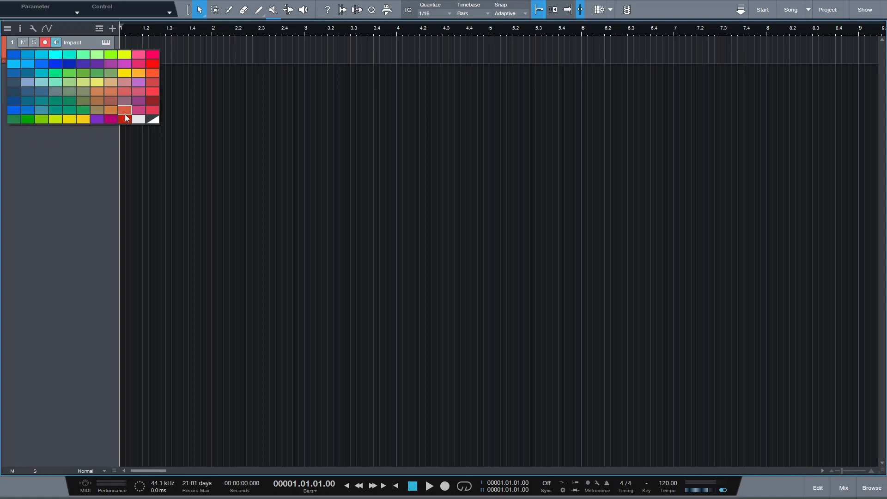
mouse_move(14, 119)
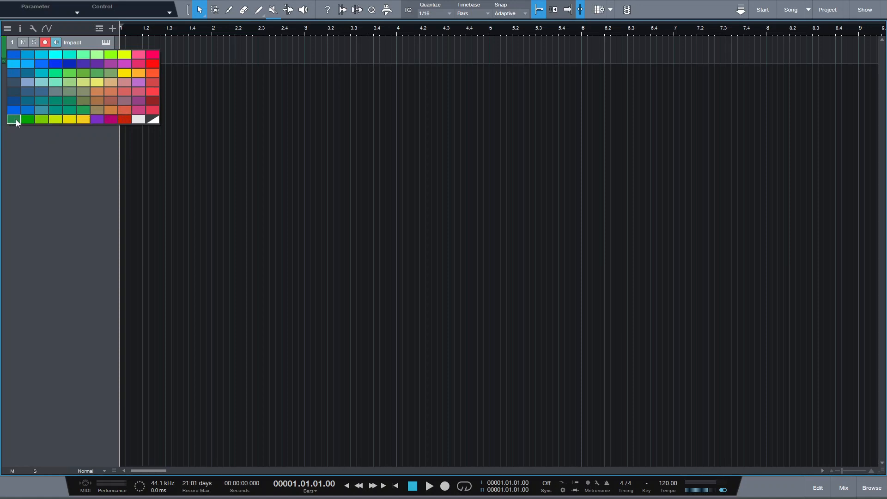
mouse_move(13, 122)
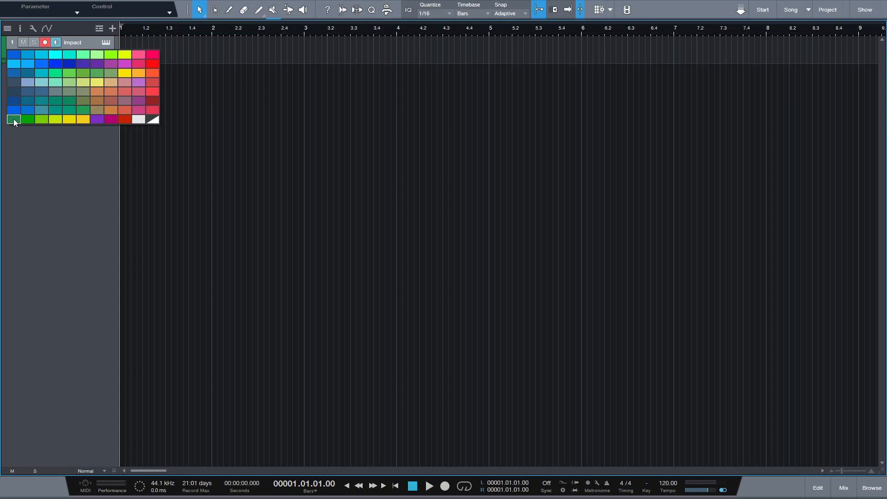
left_click(873, 487)
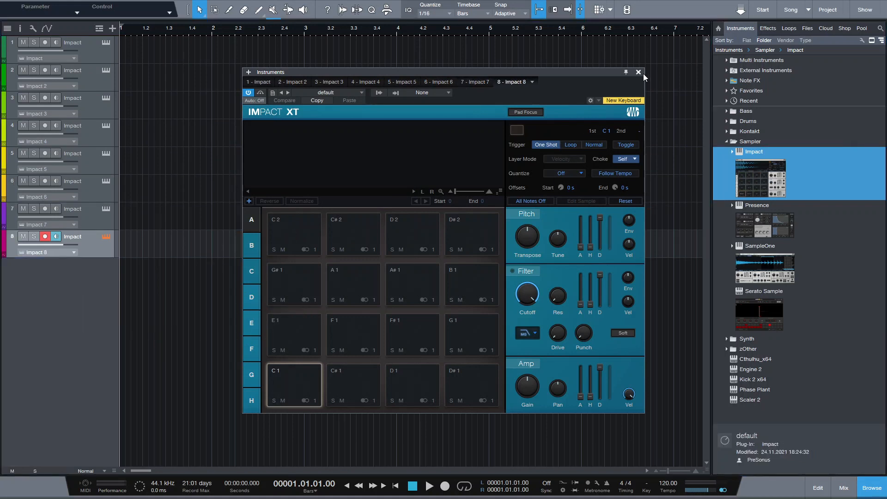
Step: Create parts on all eight tracks and show their eight coloured channels in the Console
left_click(637, 72)
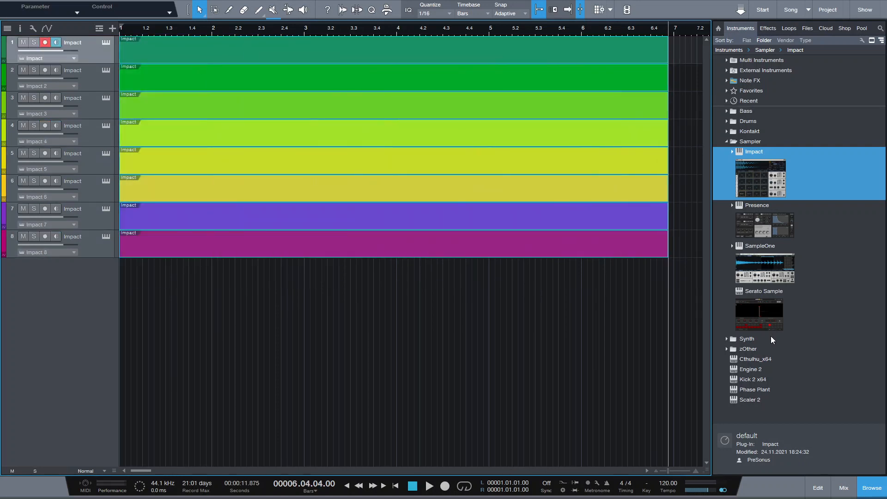
left_click(843, 487)
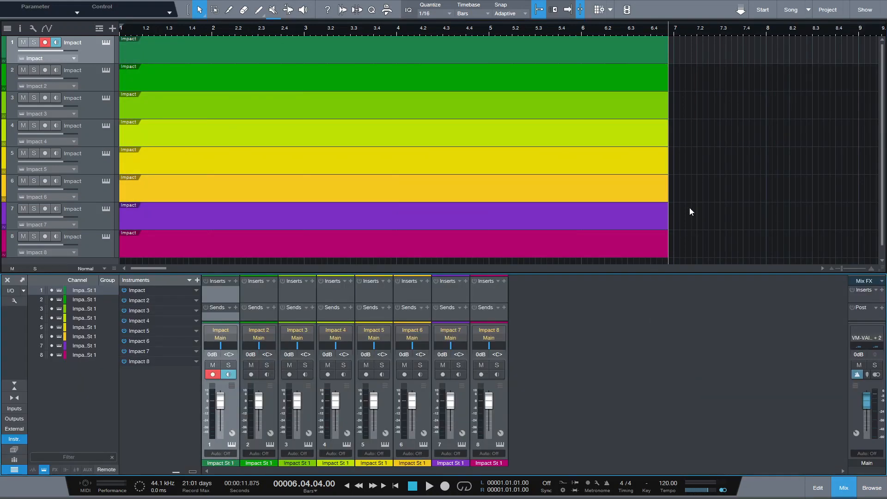
left_click(9, 41)
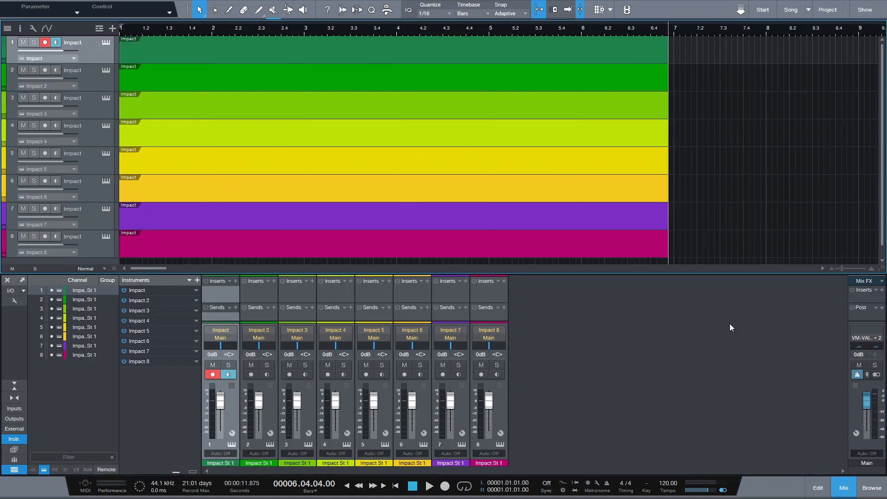
Step: Open Impact 8's part in the Note Editor and paint a two-note chord on B2 and G#2
left_click(72, 237)
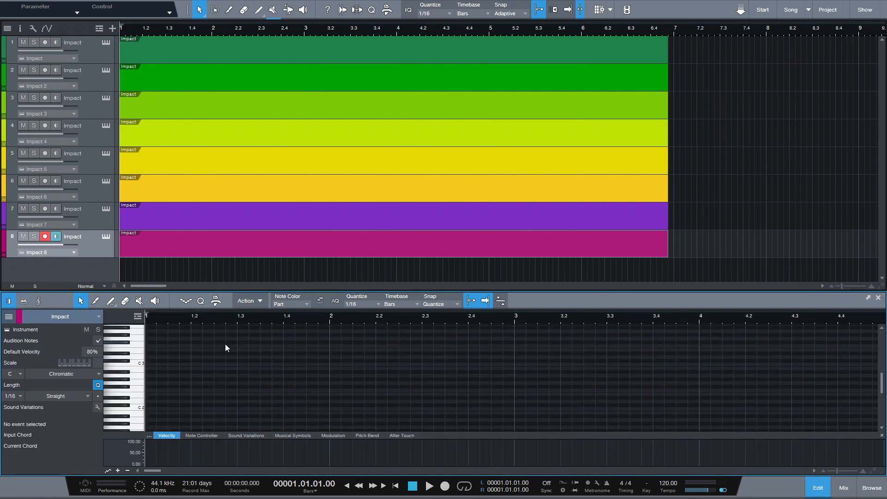
mouse_move(259, 359)
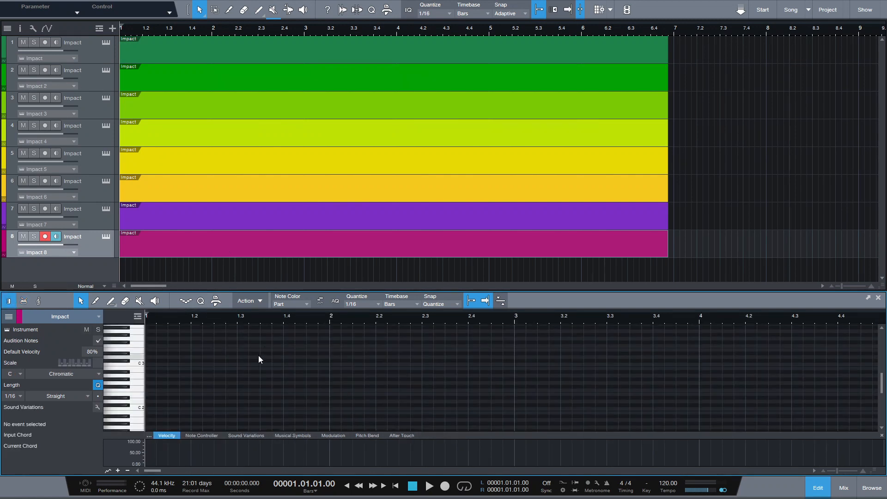
mouse_move(266, 365)
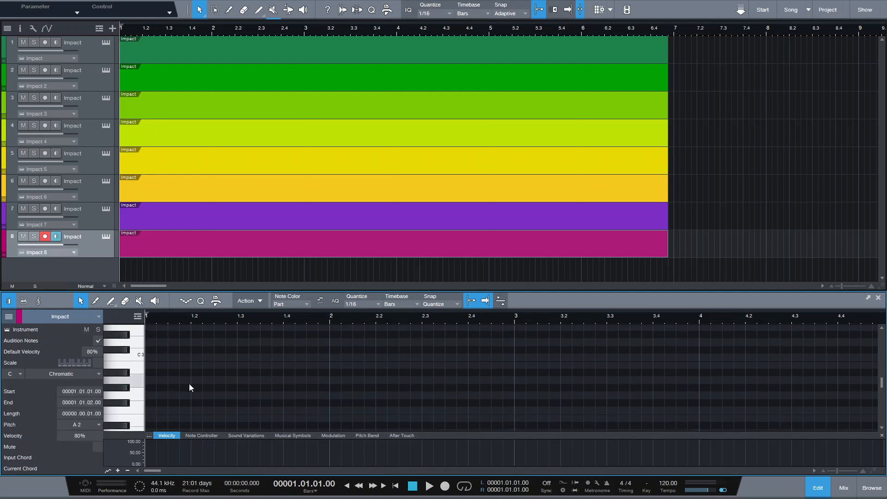
left_click(189, 403)
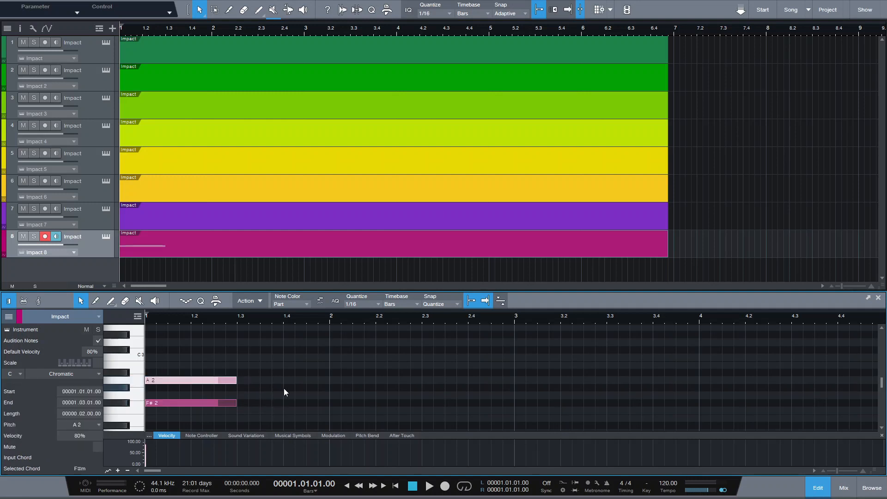
mouse_move(218, 379)
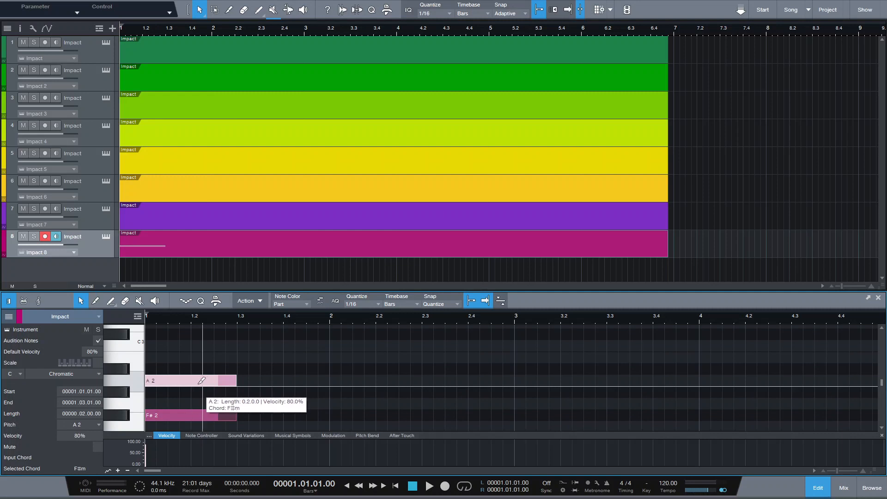
mouse_move(303, 408)
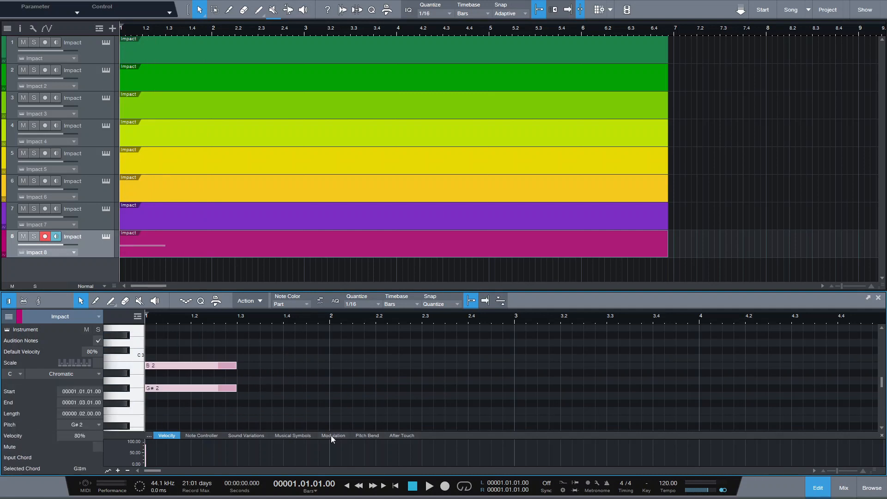
Step: Recolour the last Impact track purple and select its chord notes
left_click(291, 303)
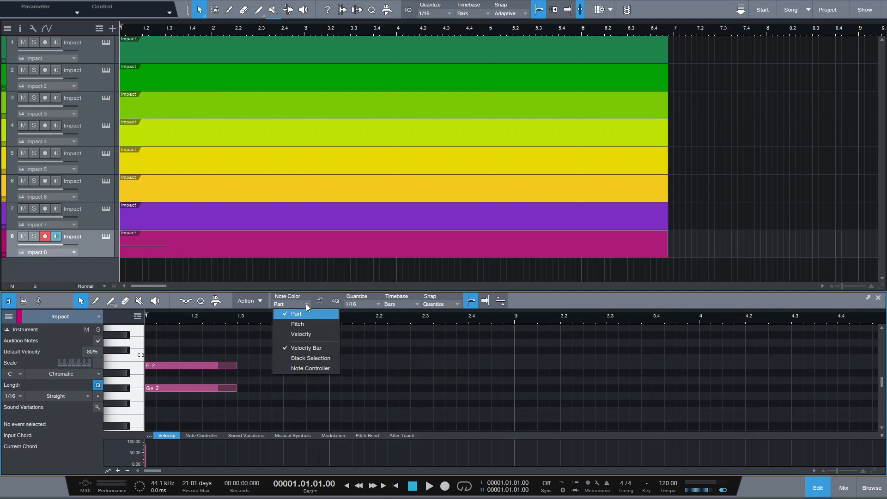
mouse_move(294, 318)
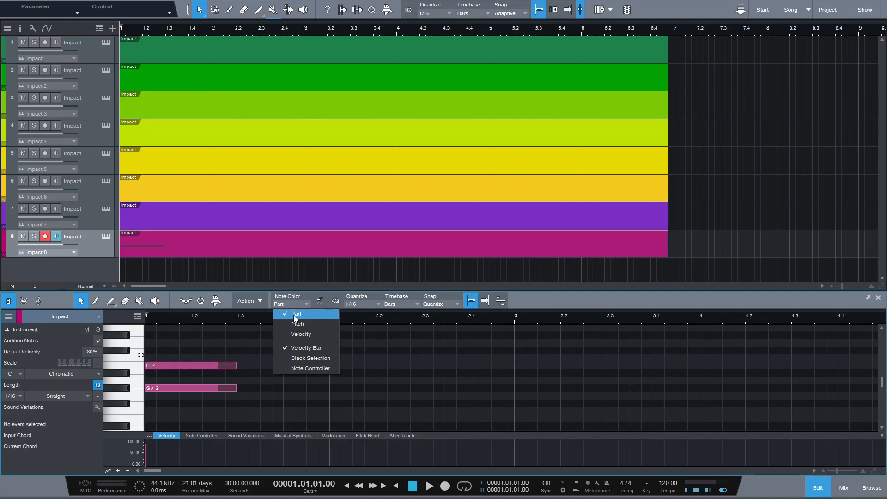
left_click(297, 313)
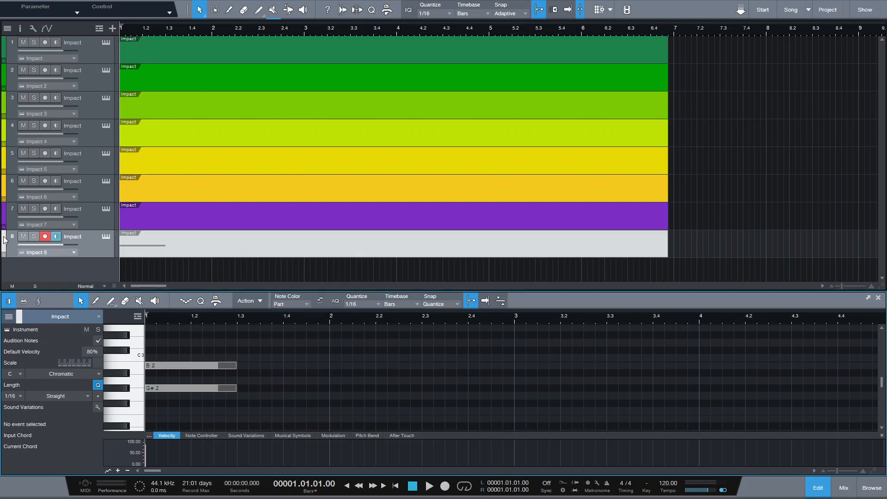
left_click(390, 242)
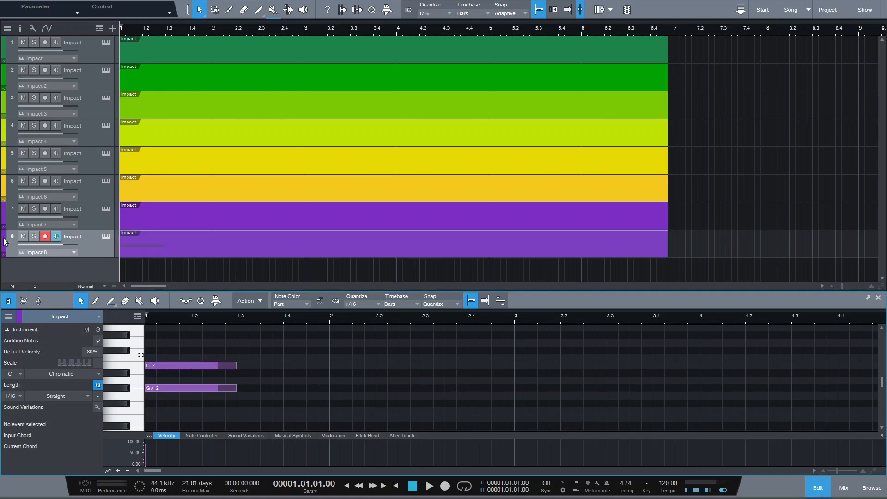
left_click(190, 376)
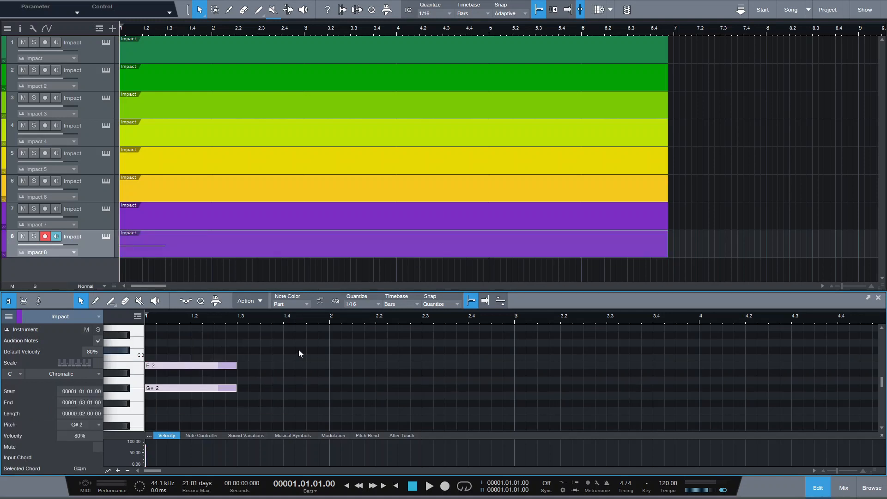
Step: Switch Note Color from Pitch to Part so notes take the track colour
left_click(306, 304)
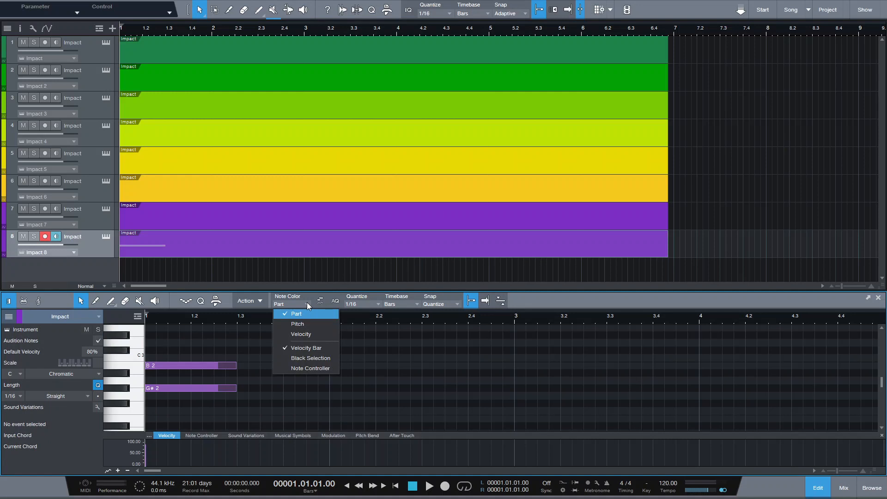
left_click(296, 323)
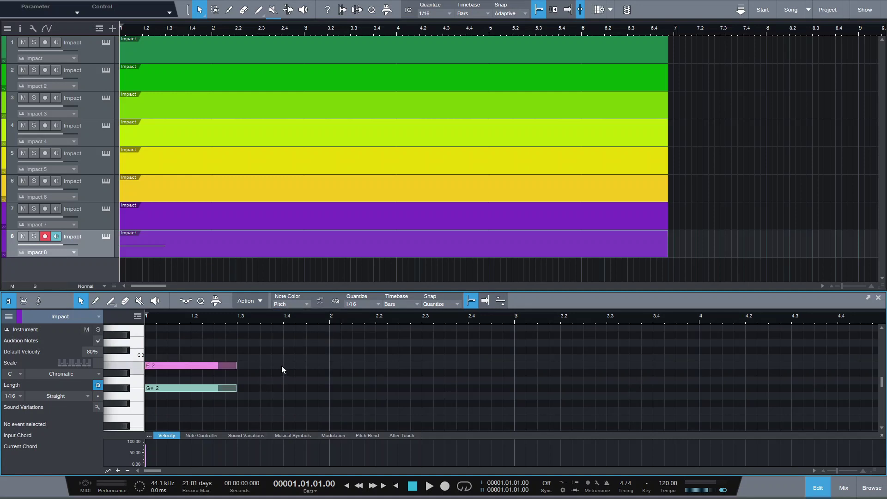
mouse_move(152, 346)
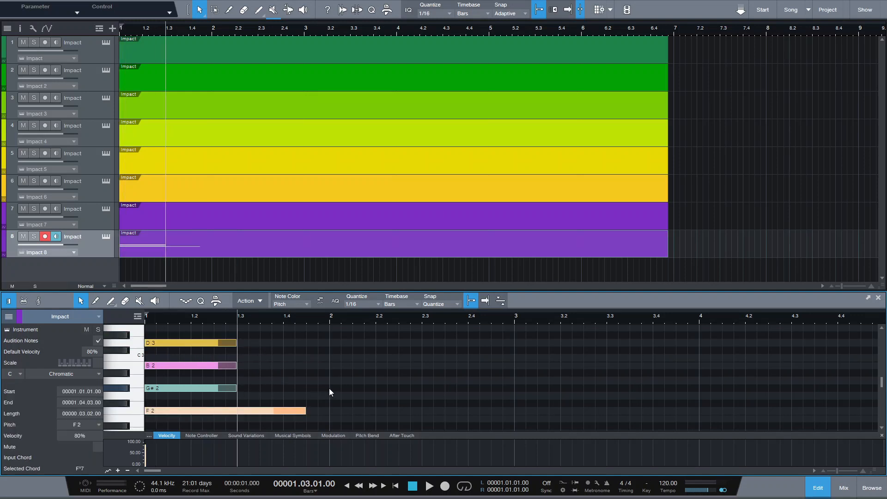
left_click(306, 300)
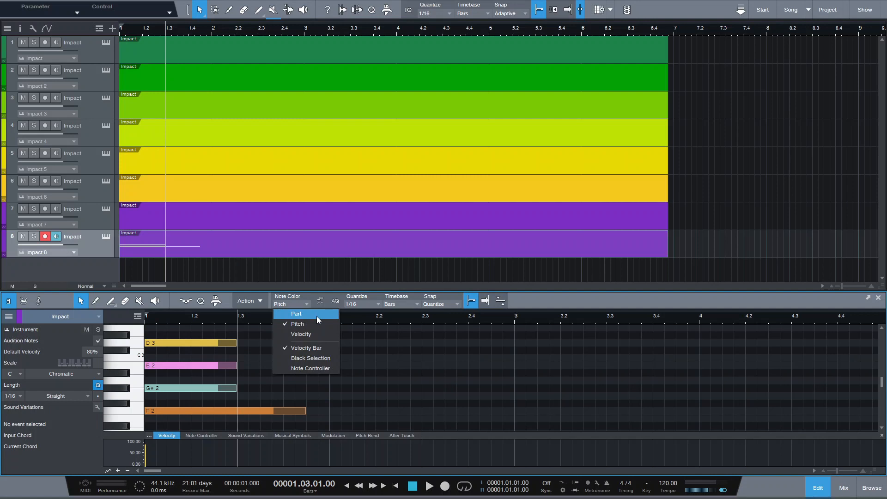
left_click(296, 314)
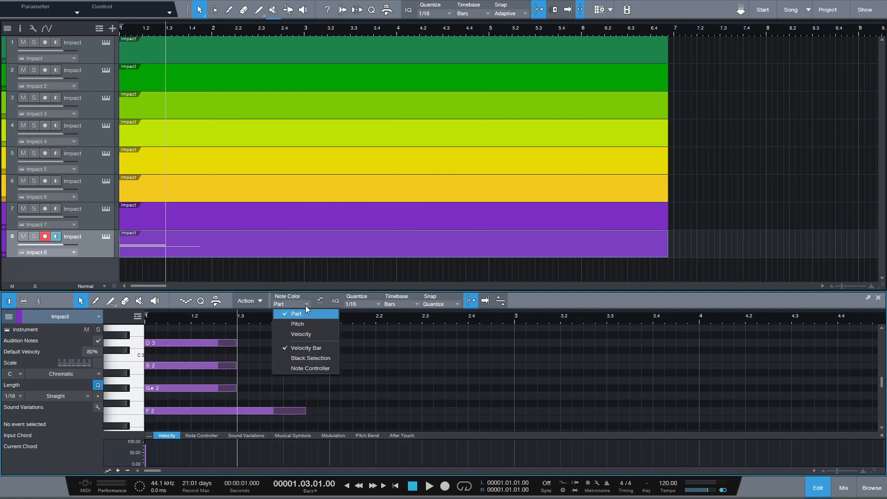
mouse_move(305, 349)
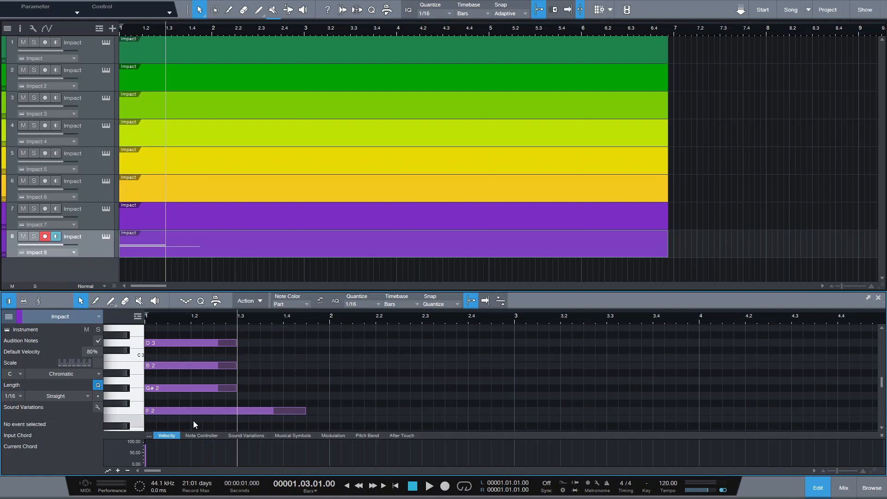
Step: Lower the D3 note's velocity to about two-thirds and return to the mixer view
left_click(187, 342)
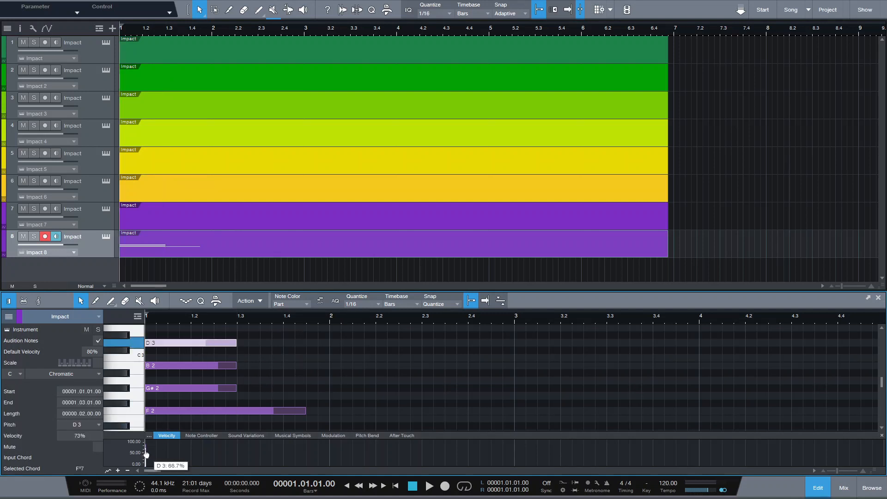
left_click(289, 346)
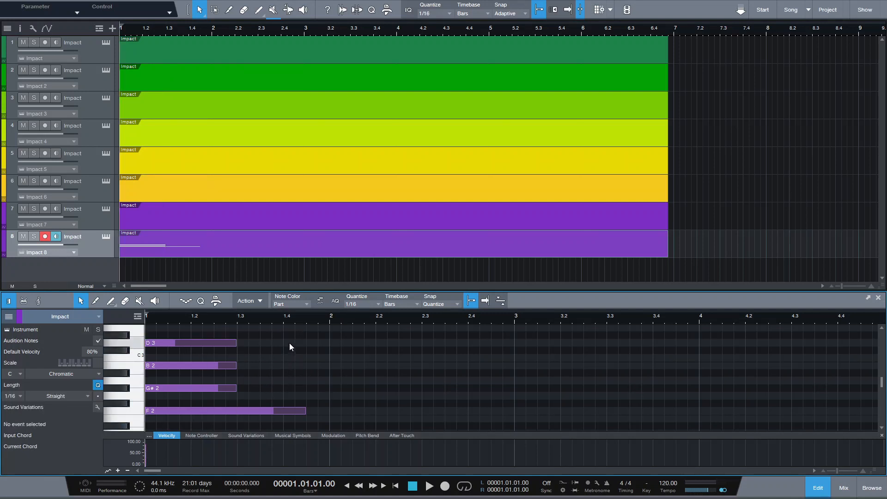
mouse_move(286, 351)
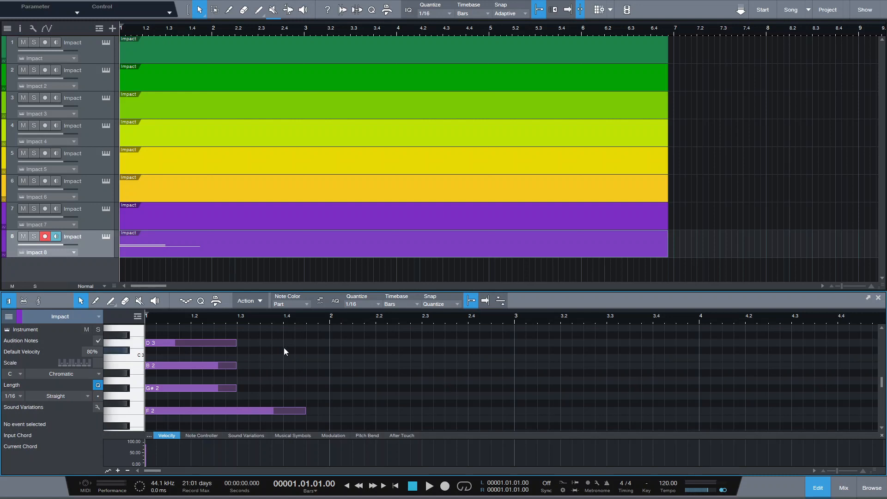
mouse_move(332, 359)
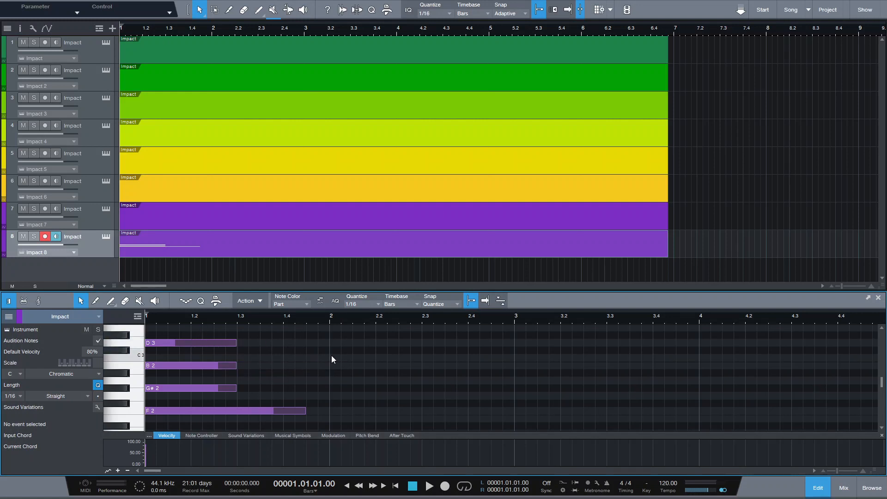
left_click(842, 487)
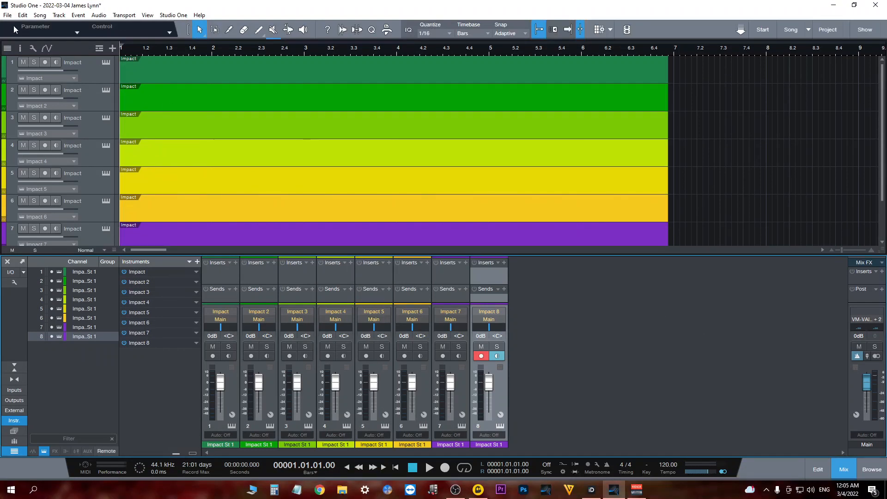
mouse_move(157, 16)
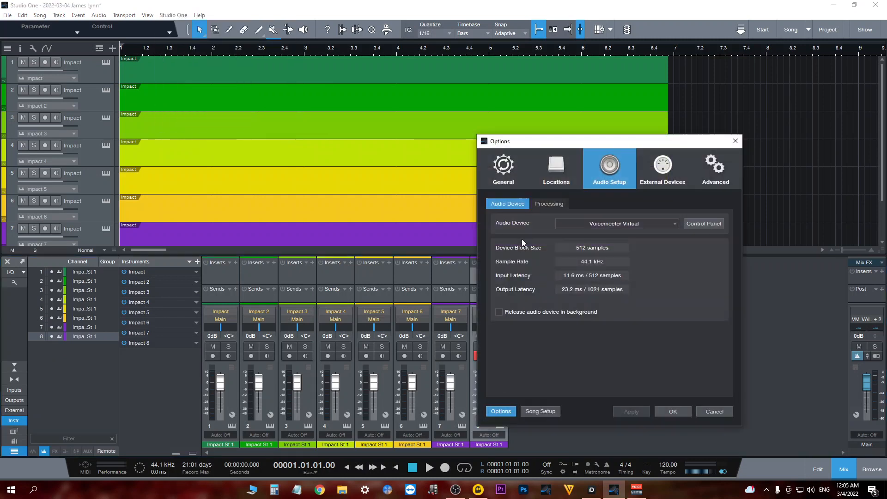
mouse_move(510, 176)
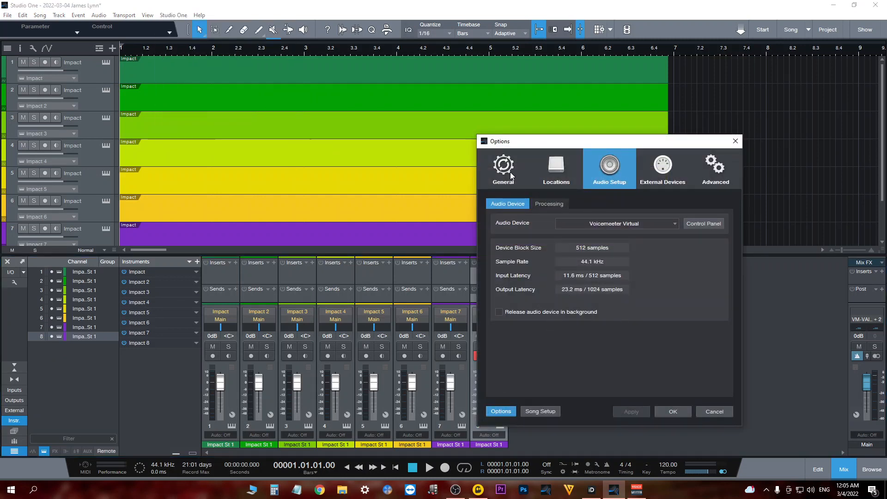
Step: Show Options > General > Appearance and its list of appearance presets
left_click(502, 168)
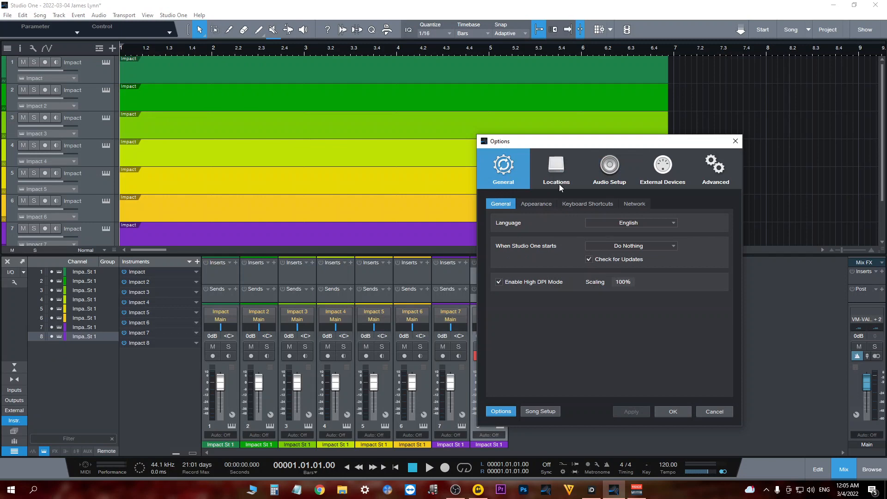
left_click(534, 203)
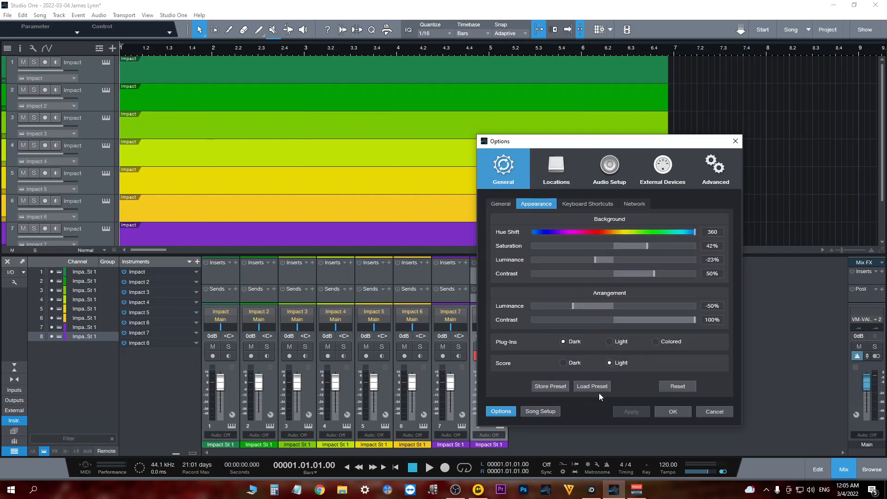
left_click(591, 387)
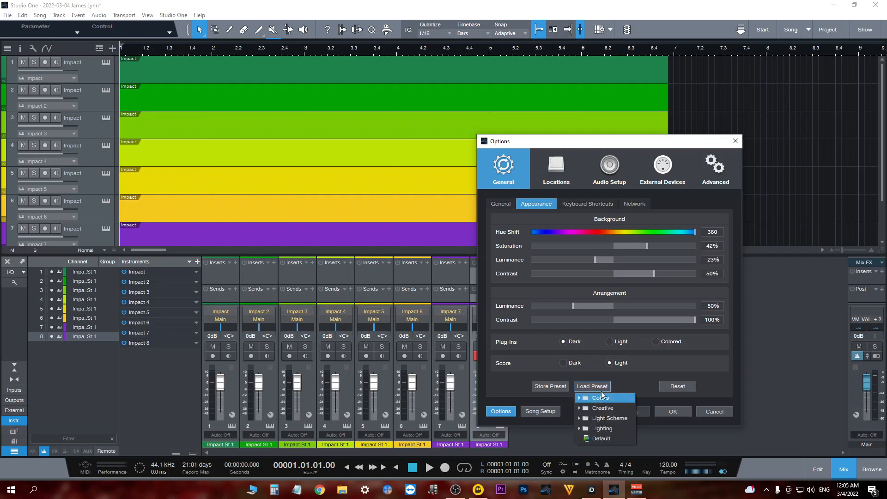
Step: Try the Default and Sporty colour presets from the Colors group
left_click(600, 397)
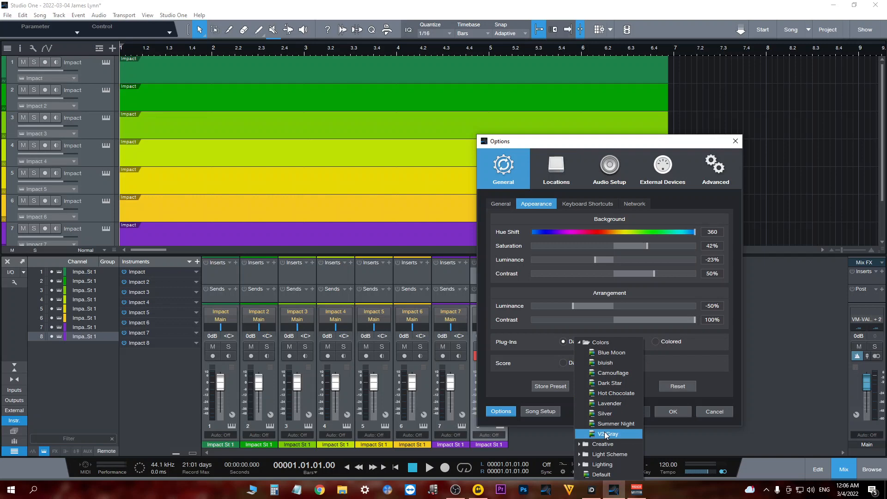
mouse_move(607, 473)
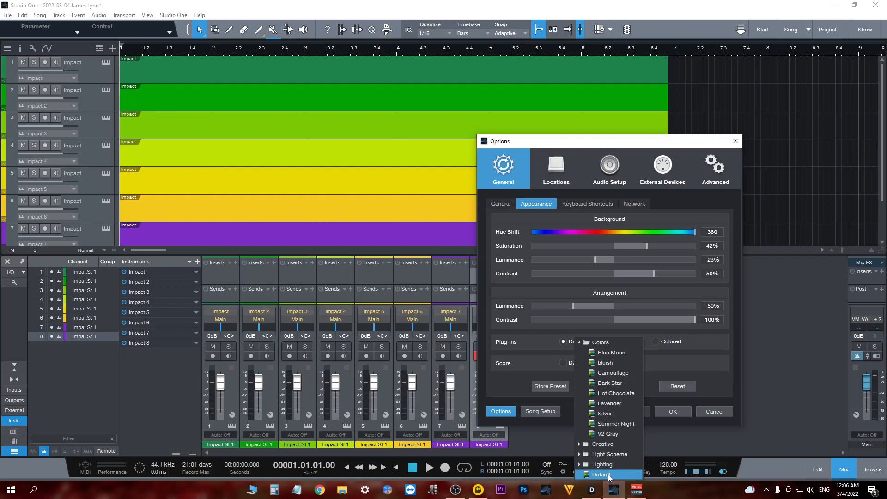
left_click(602, 473)
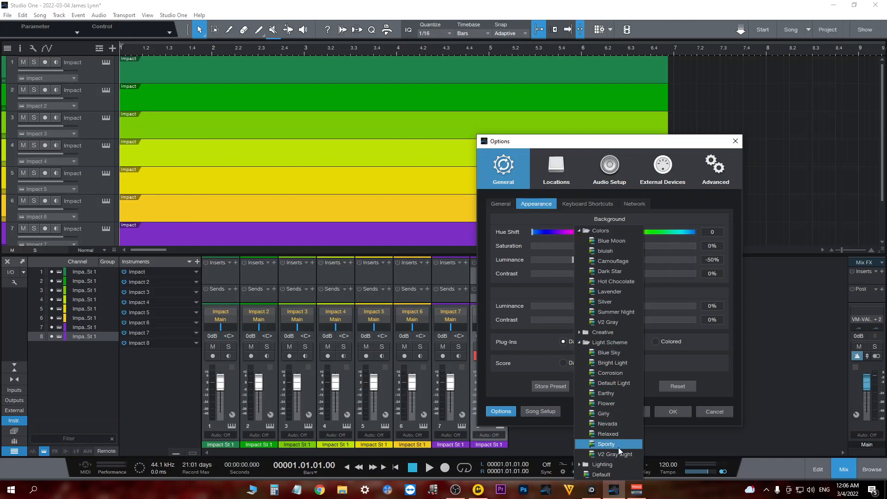
left_click(609, 342)
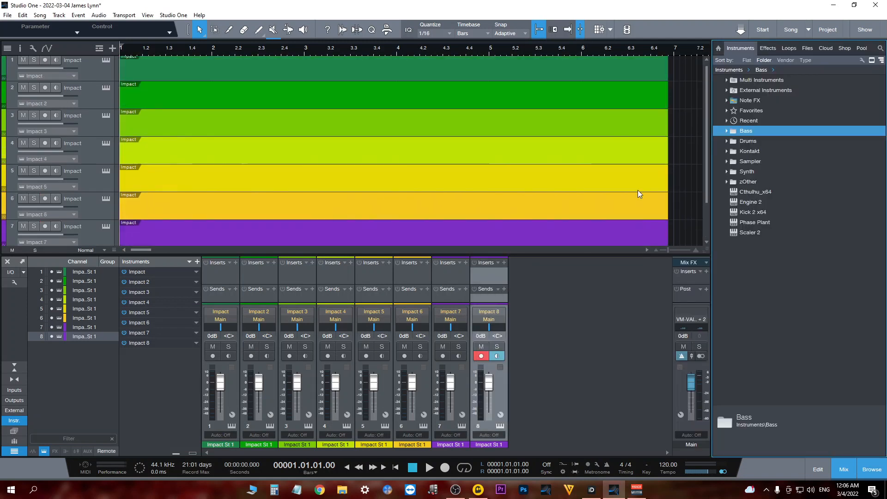
Step: Load MODO BASS from the Bass folder onto the fourth track
left_click(728, 130)
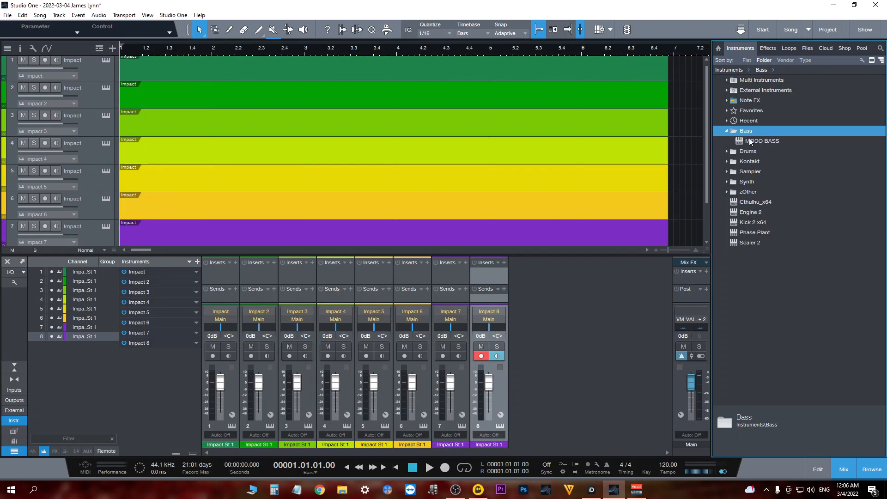
left_click(762, 141)
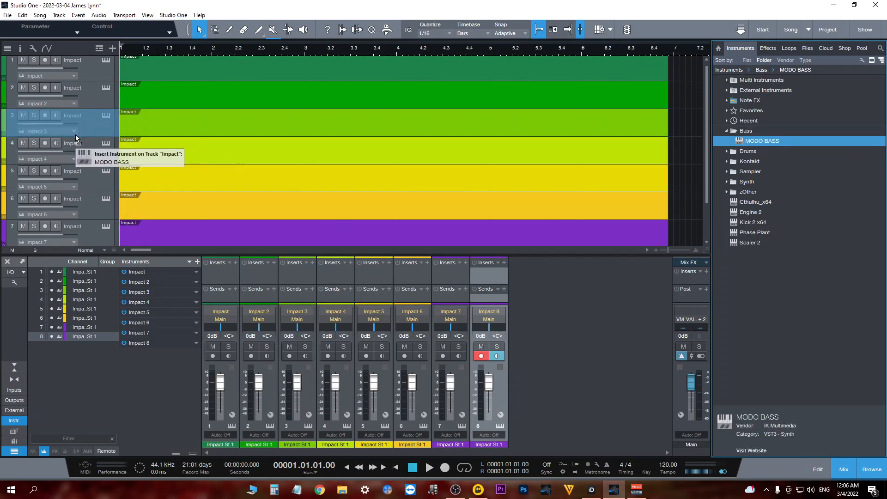
mouse_move(742, 151)
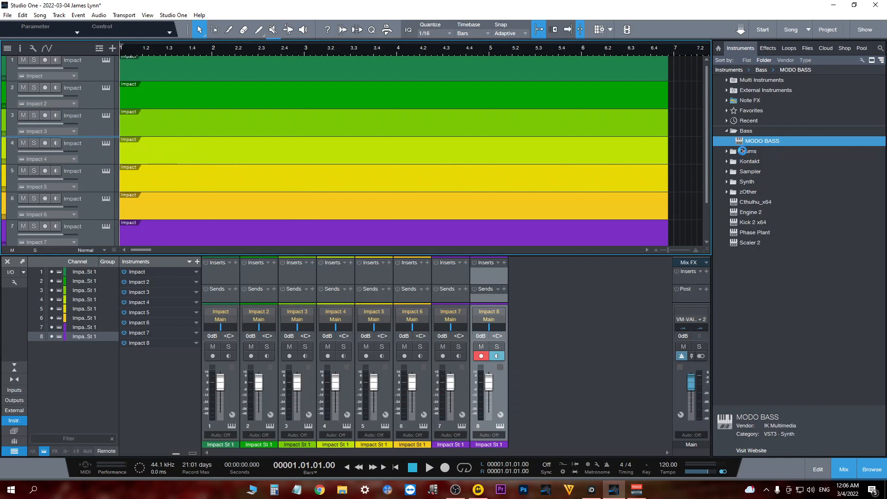
double_click(762, 141)
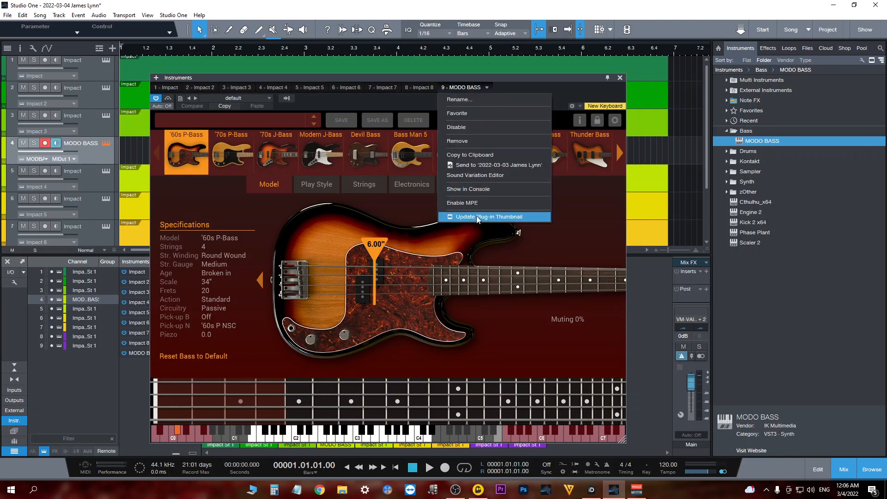
mouse_move(483, 220)
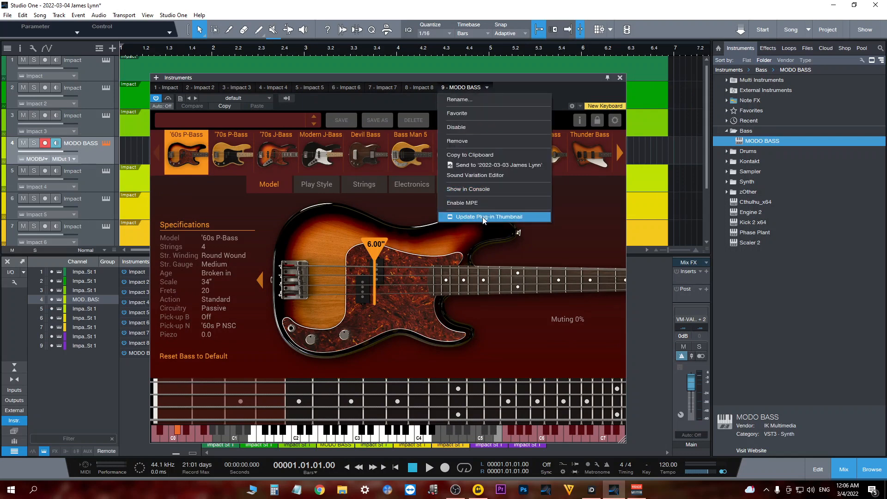
Step: Update MODO BASS's plug-in thumbnail from its instrument window and close it
left_click(487, 216)
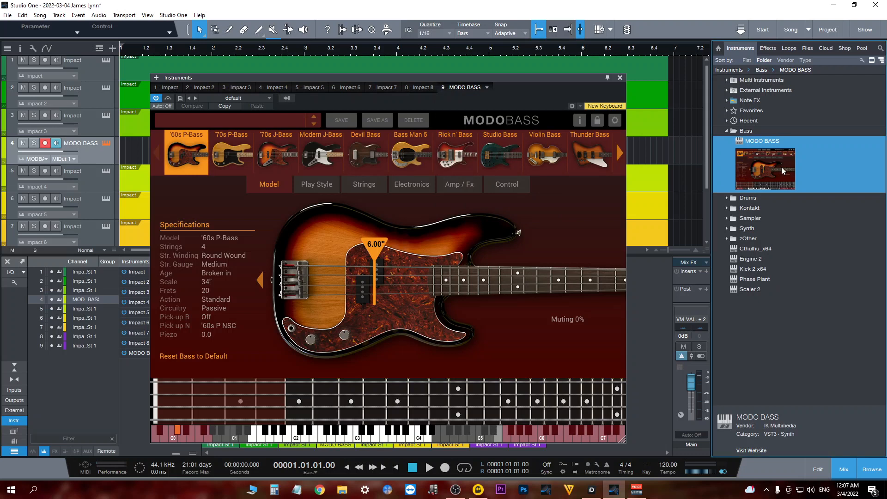
left_click(619, 78)
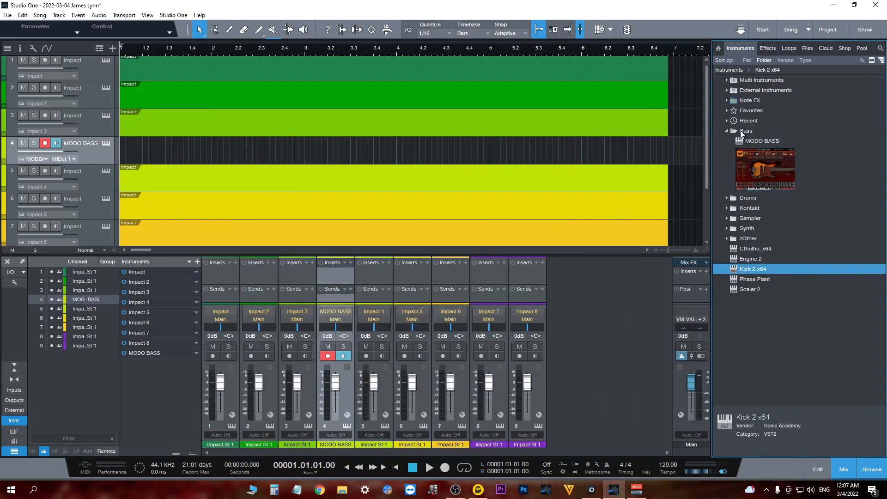
Step: Collapse the Bass instruments folder and switch the Browser to Effects
left_click(745, 130)
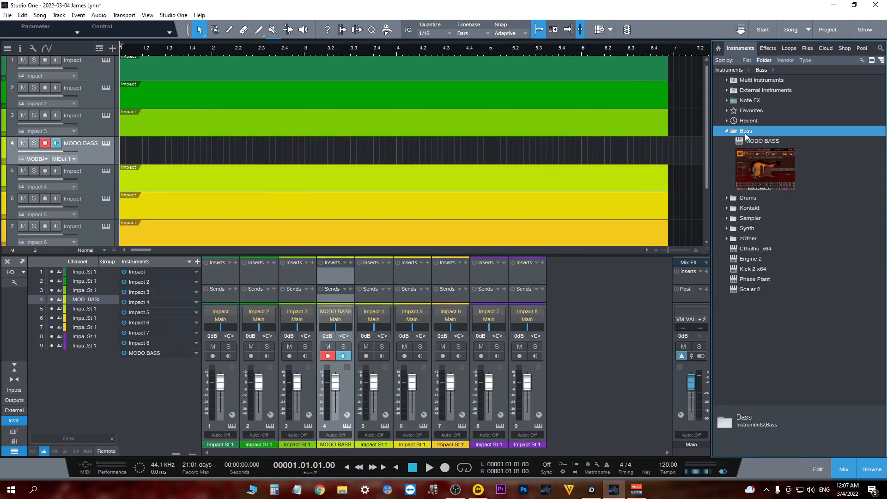
mouse_move(732, 157)
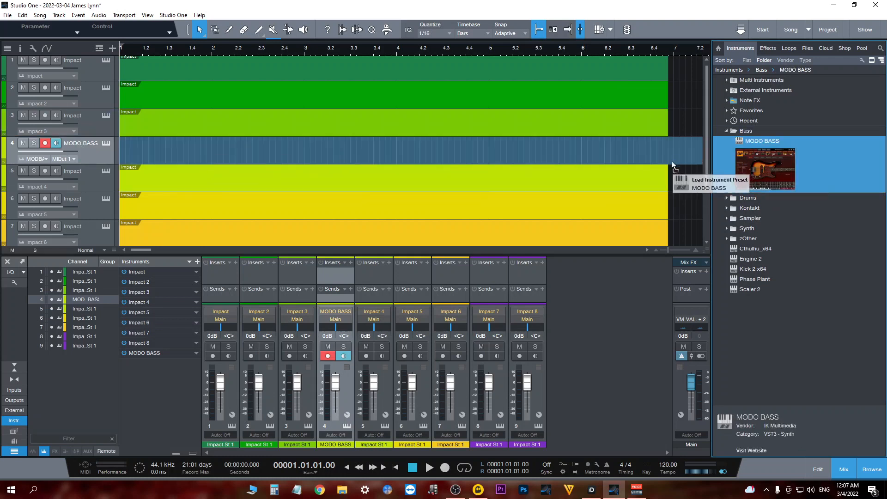
mouse_move(755, 168)
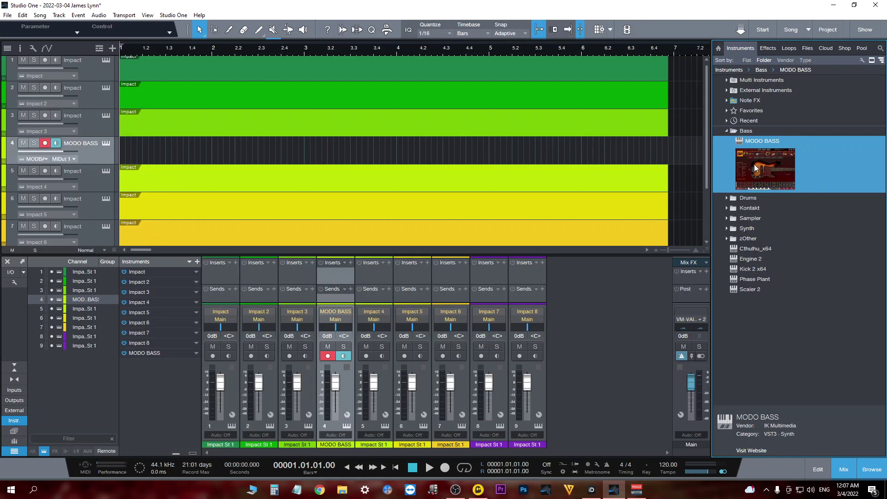
mouse_move(729, 141)
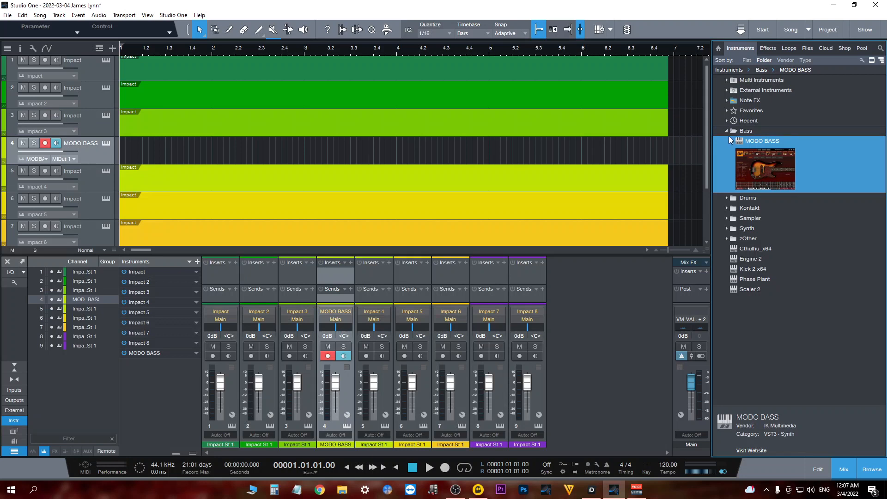
left_click(727, 131)
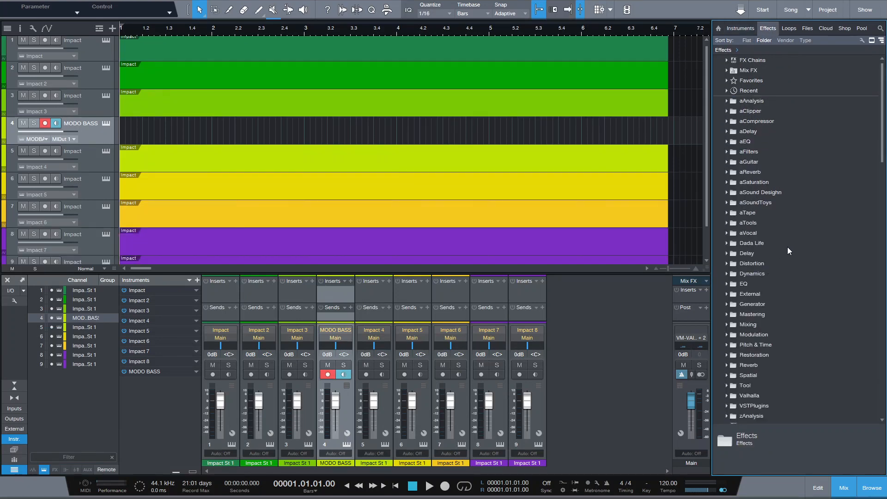
mouse_move(756, 261)
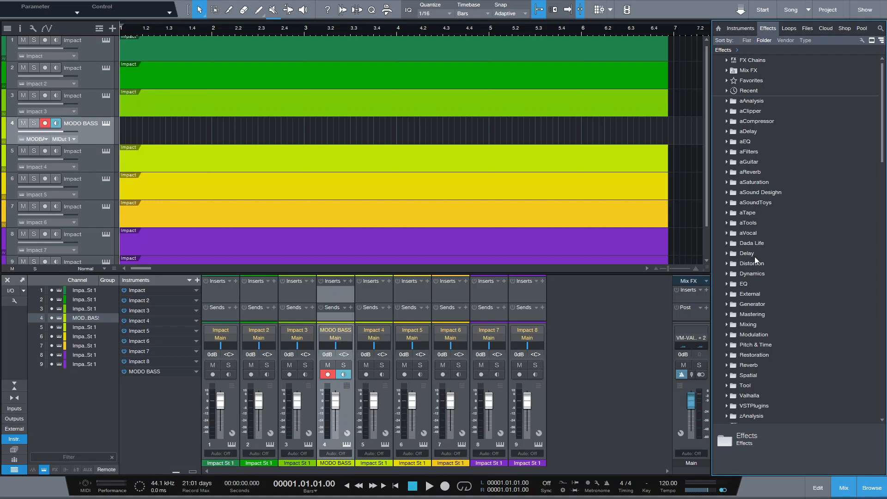
Step: Expand the Delay effects folder and bring up Delay ETERNITY's context menu
left_click(746, 253)
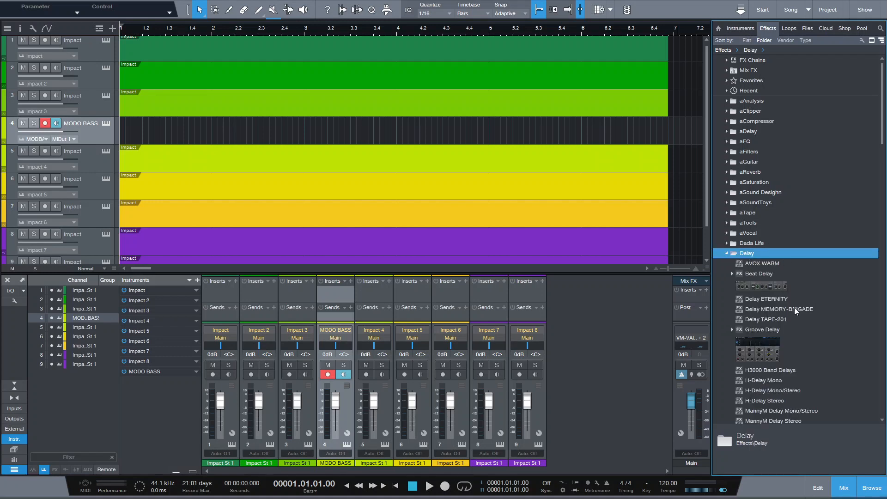
mouse_move(754, 261)
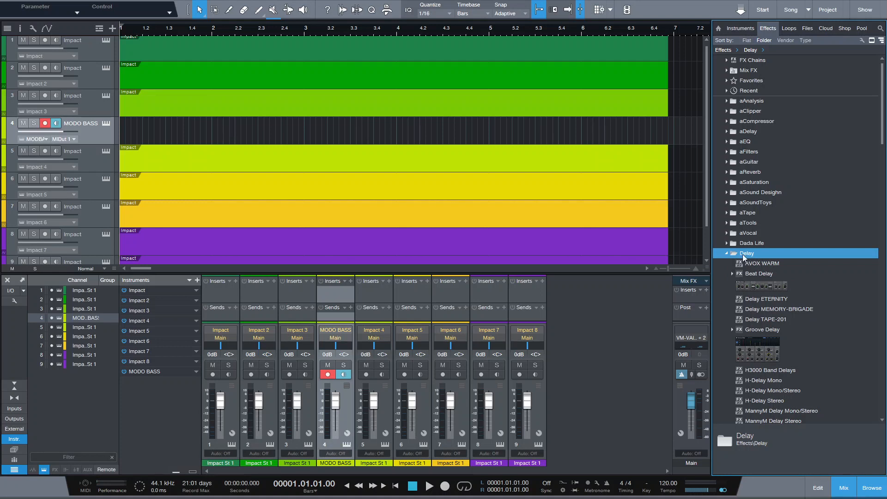
left_click(746, 253)
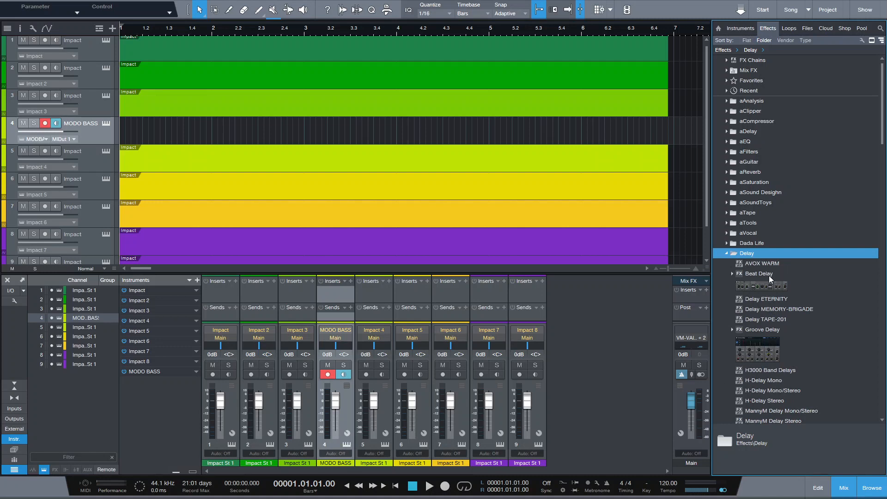
right_click(763, 299)
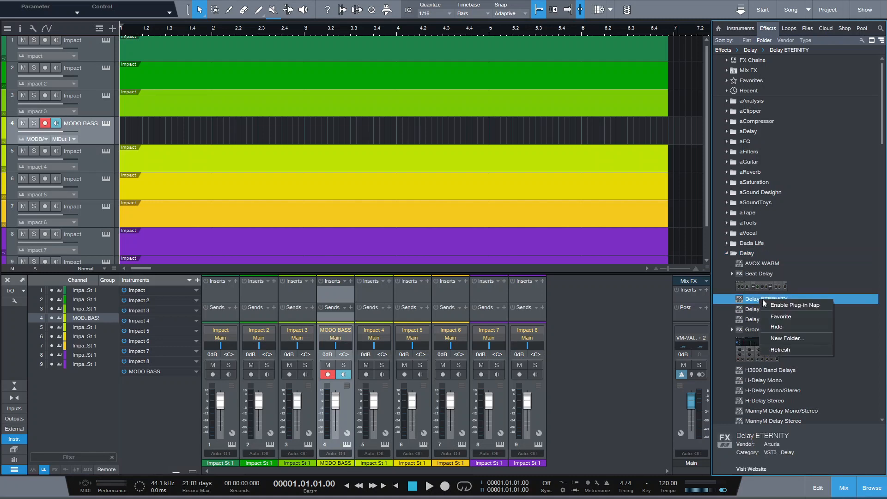
Step: Name the new effects browser folder 'aDelay' via New Folder from Delay ETERNITY's menu
left_click(785, 338)
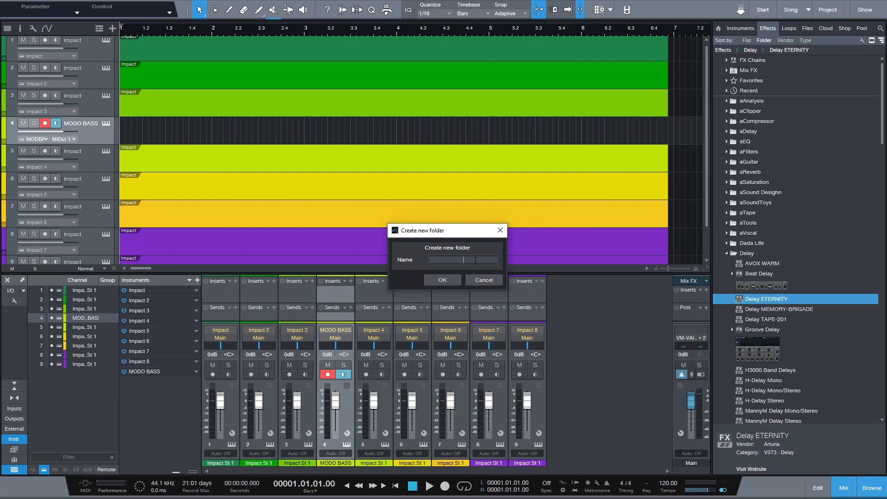
type("a")
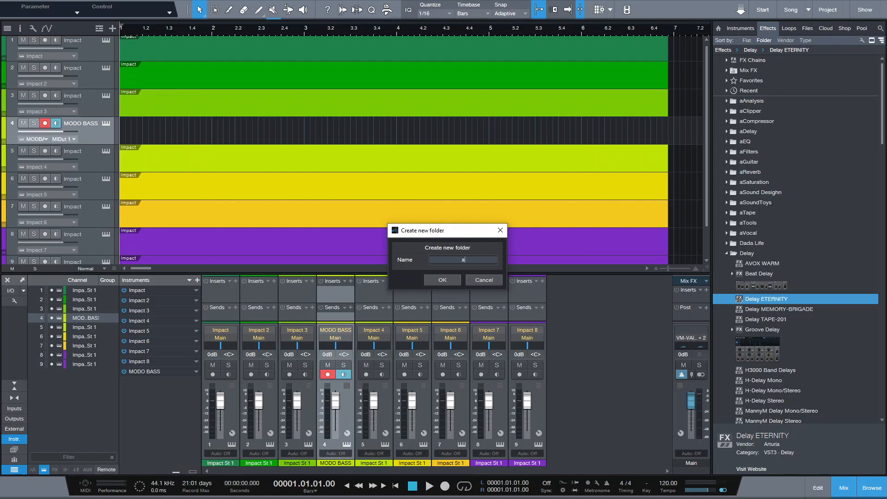
type("D")
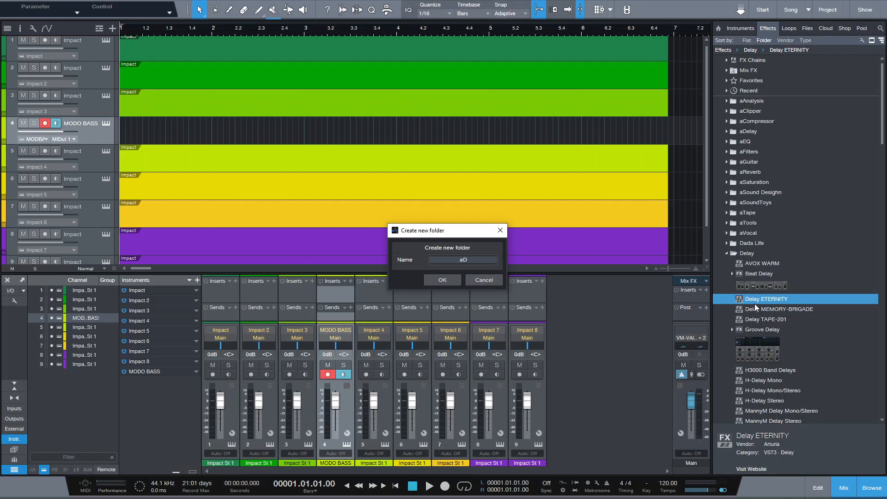
type("e")
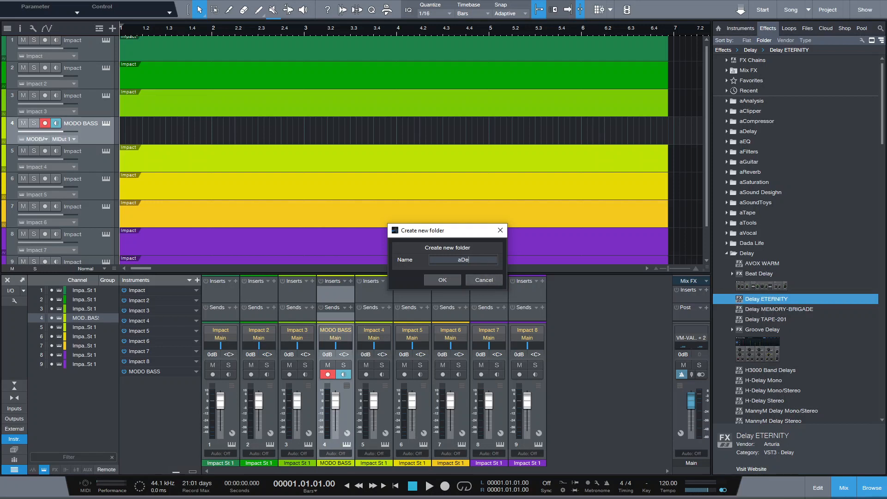
type("lay")
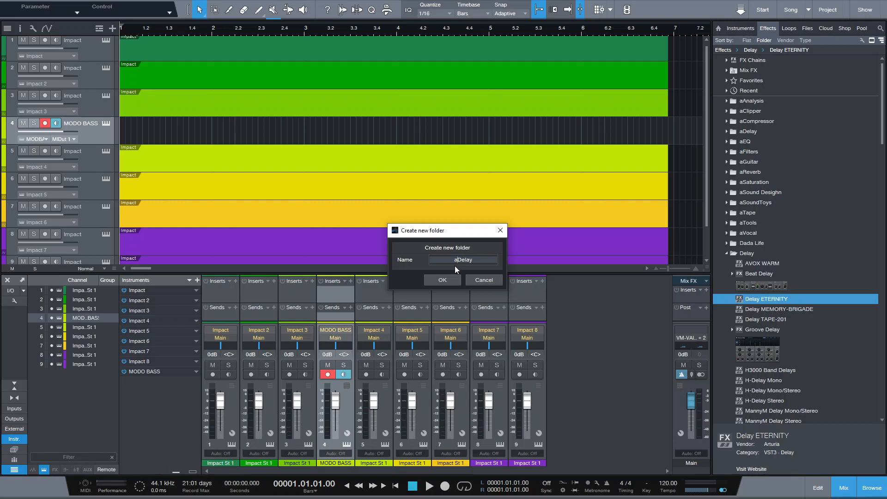
mouse_move(525, 199)
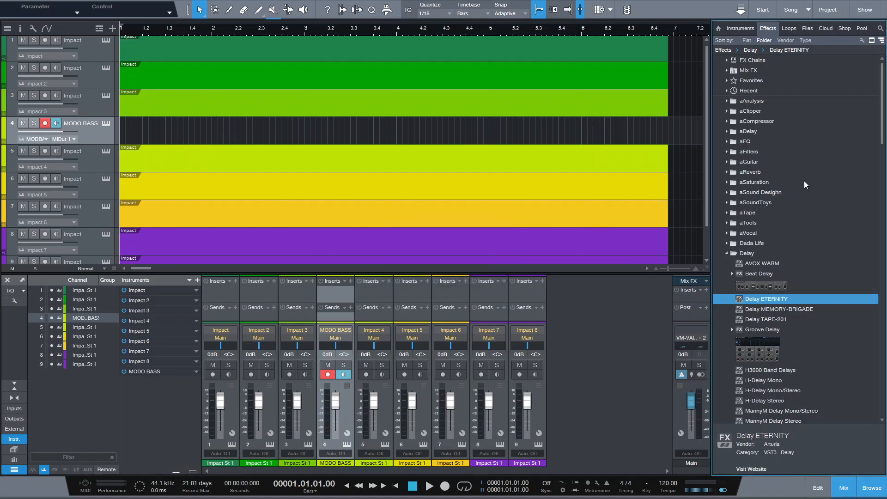
Step: Collapse Delay, peek inside aReverb, then show the instrument folders (Bass, Drums, Synth)
left_click(747, 253)
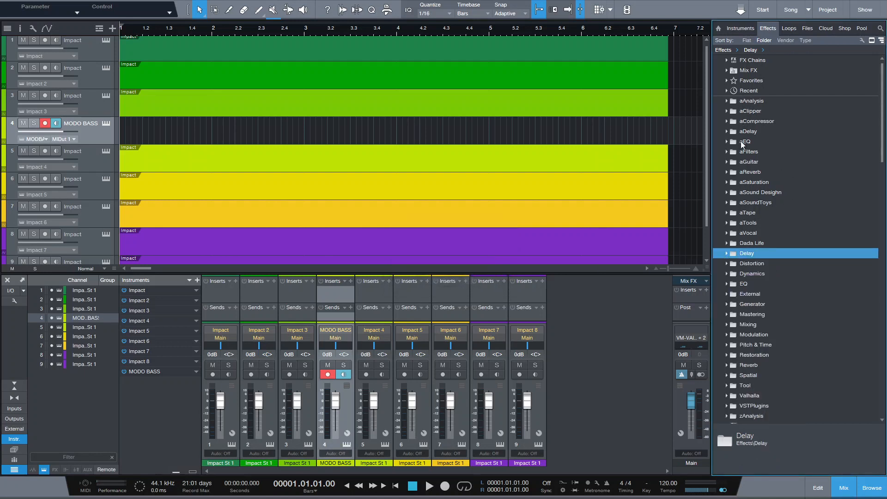
mouse_move(741, 237)
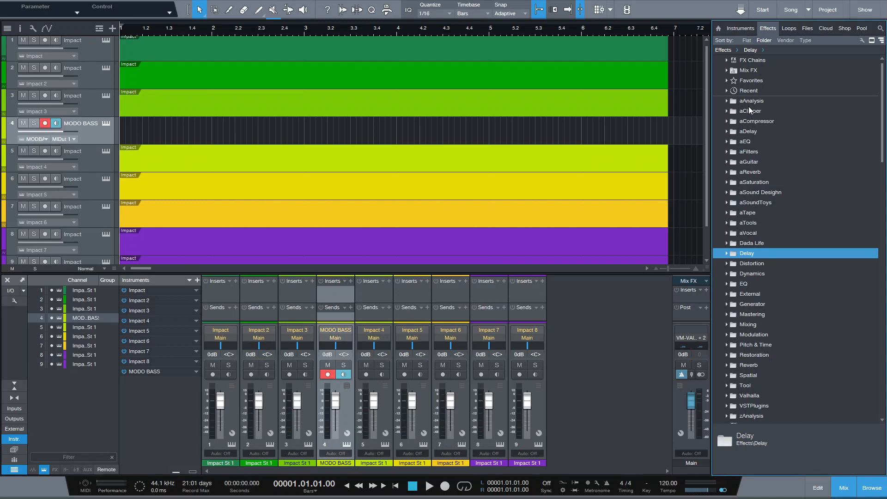
left_click(750, 172)
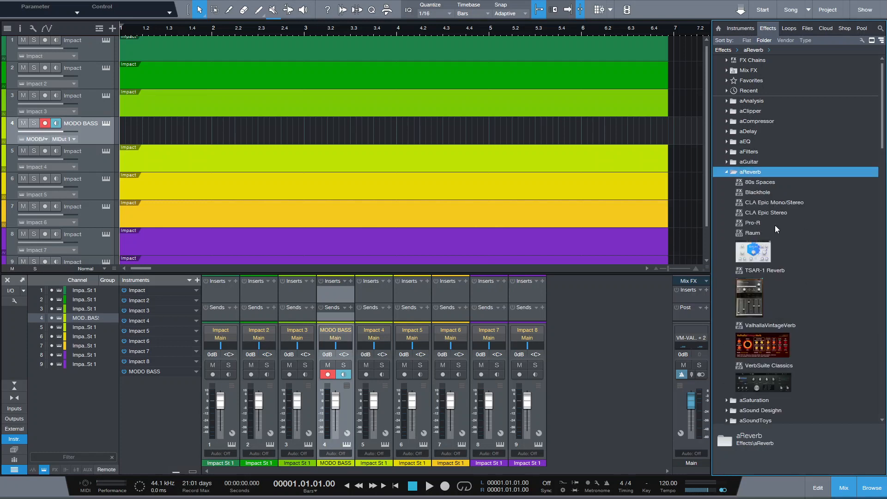
left_click(732, 172)
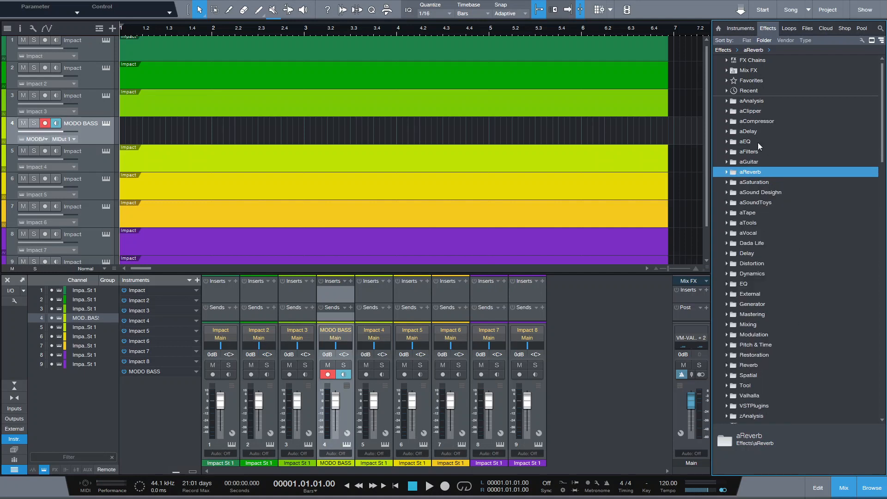
left_click(739, 28)
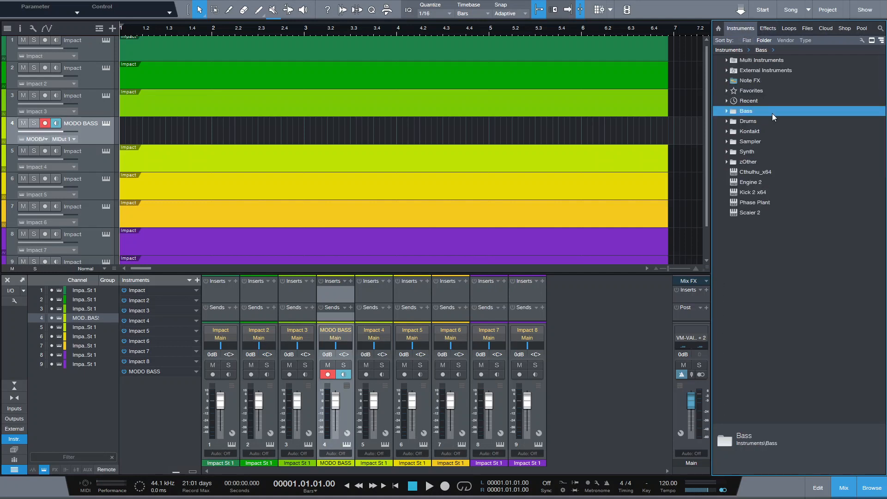
mouse_move(767, 123)
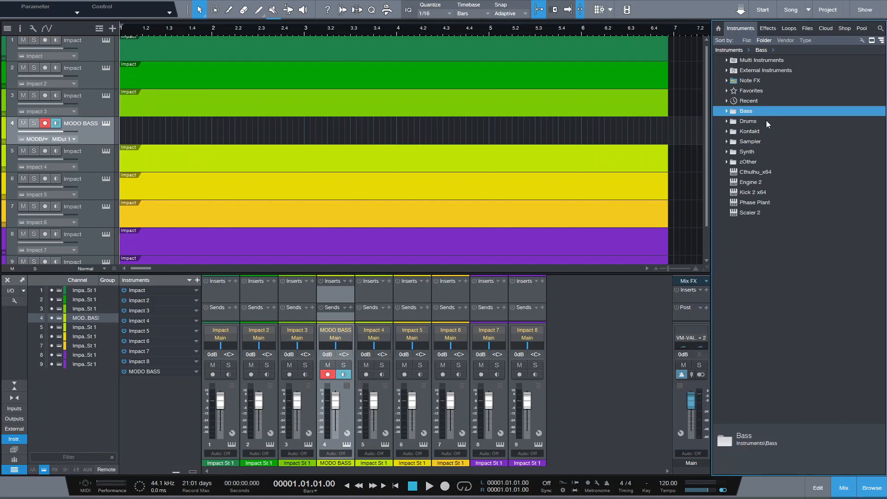
mouse_move(747, 114)
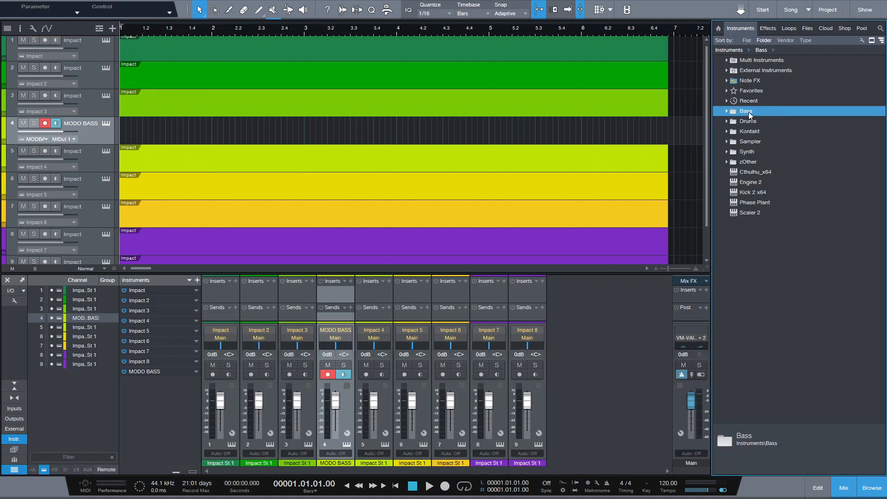
mouse_move(757, 165)
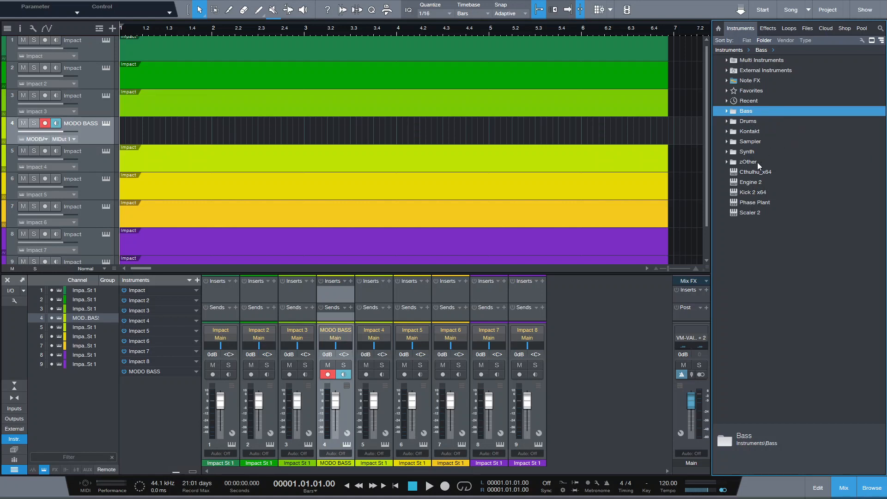
mouse_move(757, 165)
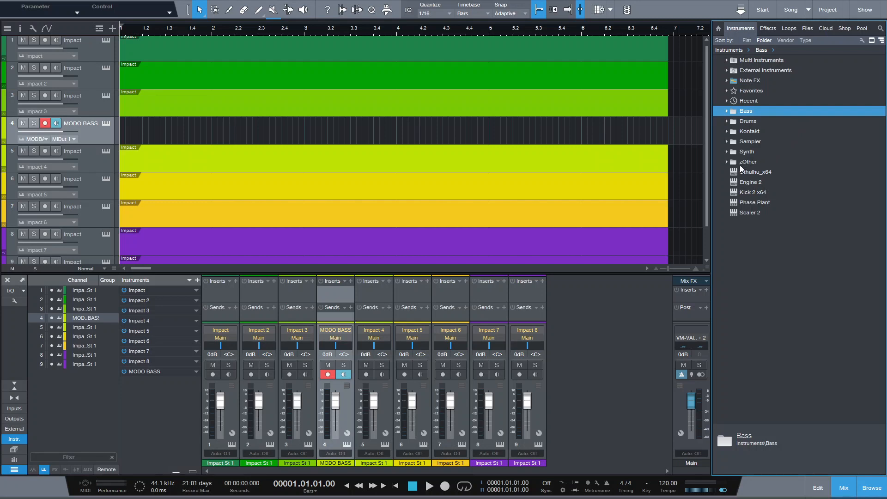
mouse_move(744, 167)
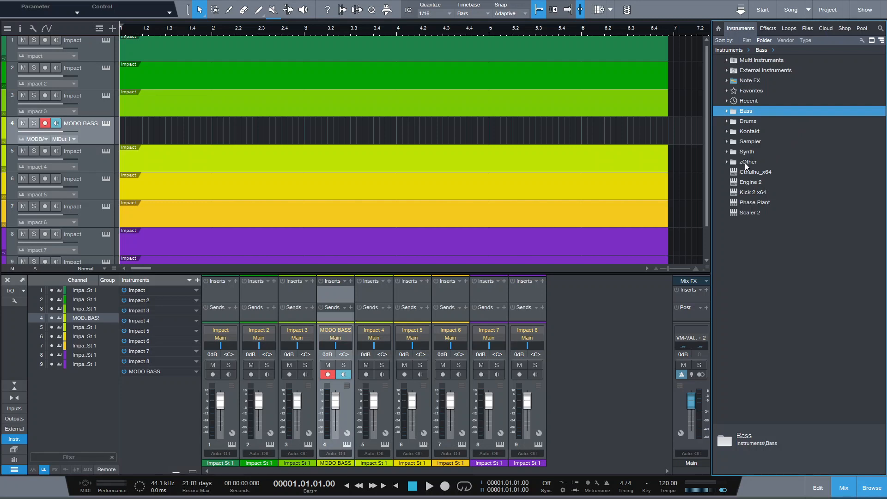
mouse_move(751, 165)
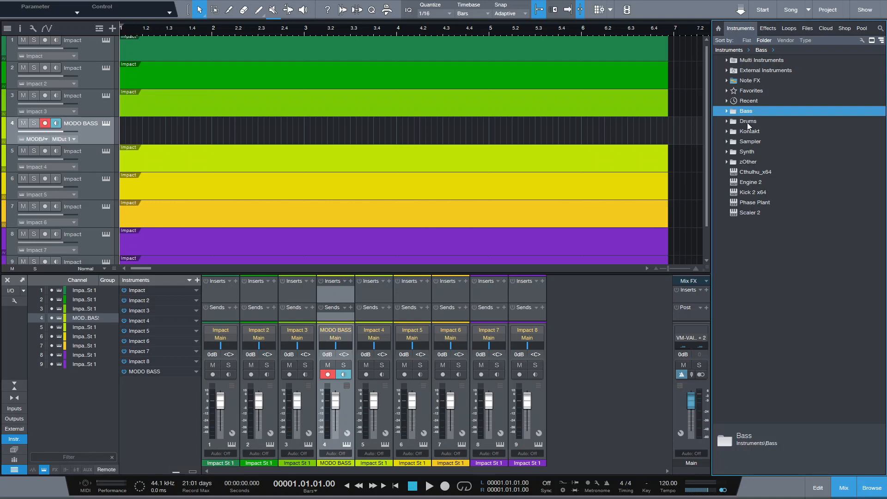
mouse_move(754, 147)
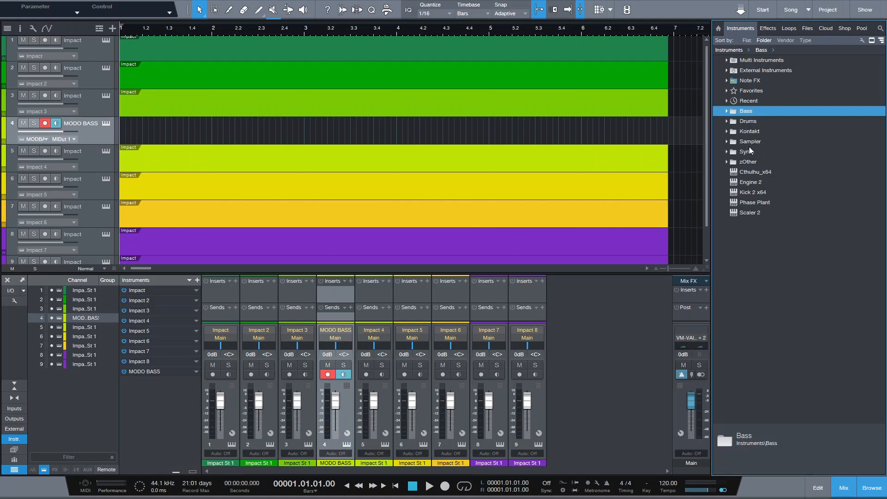
mouse_move(752, 151)
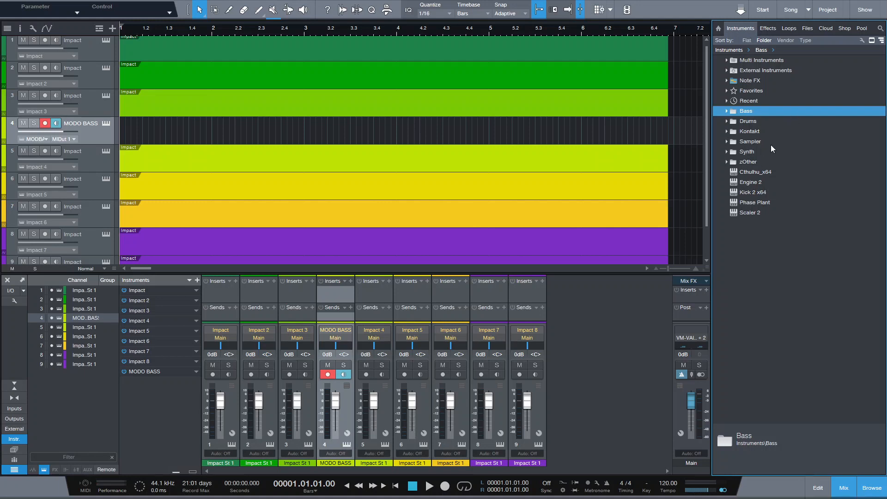
mouse_move(773, 126)
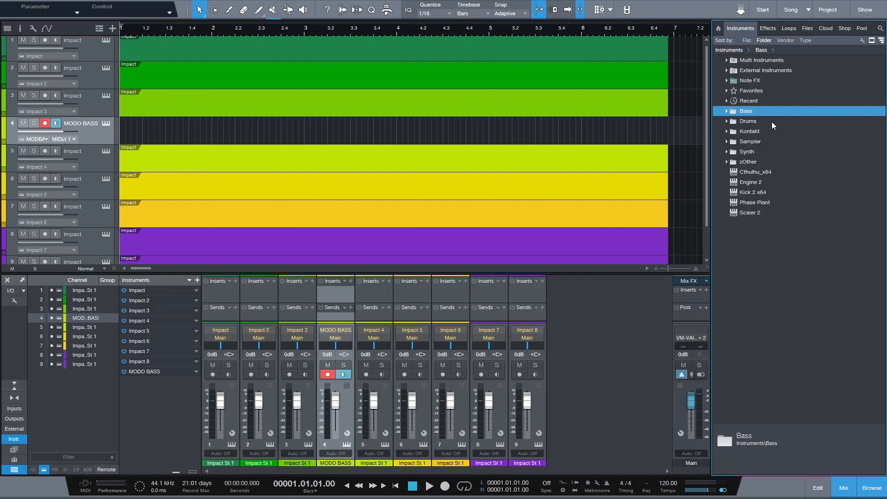
mouse_move(777, 129)
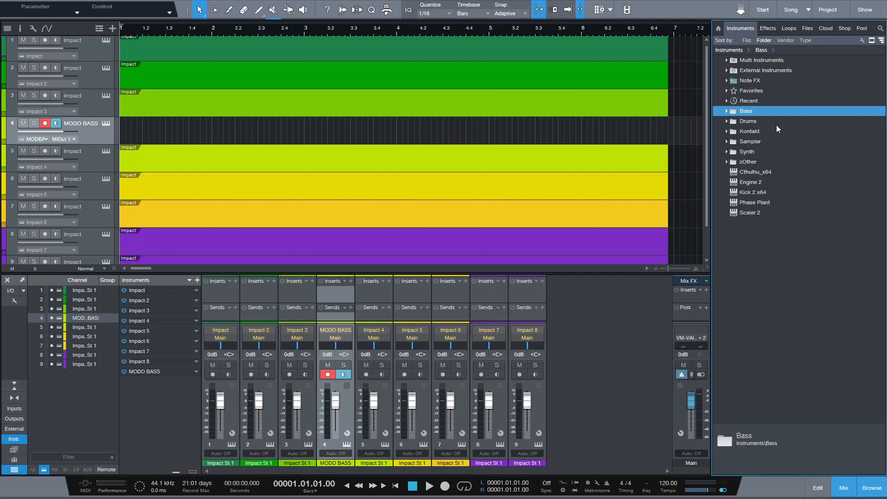
mouse_move(776, 130)
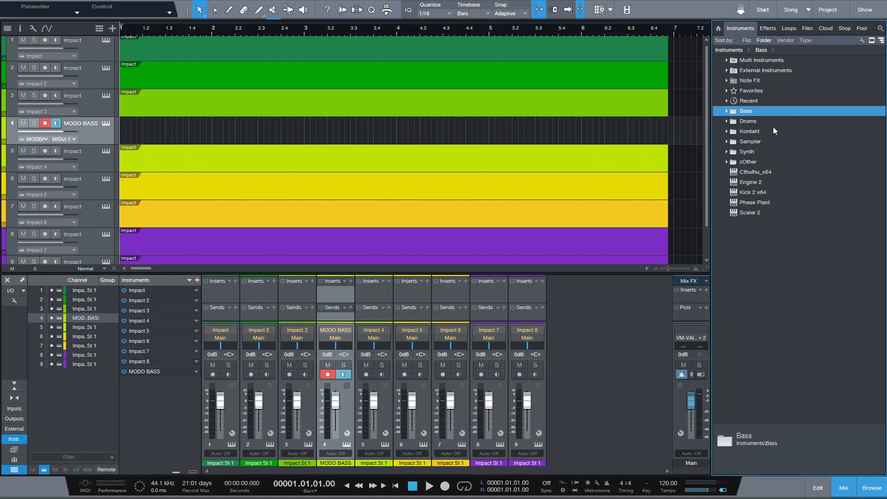
mouse_move(775, 149)
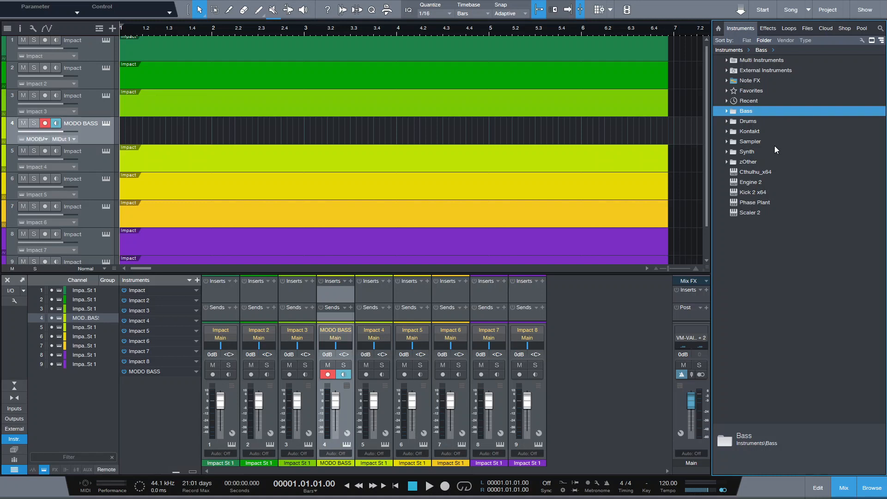